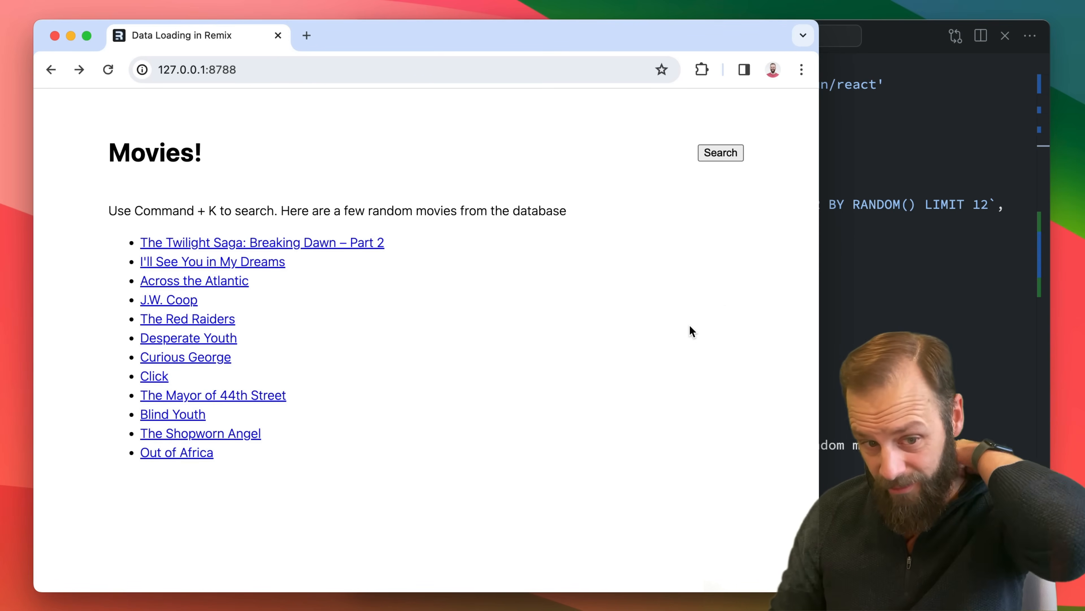
mouse_move(359, 169)
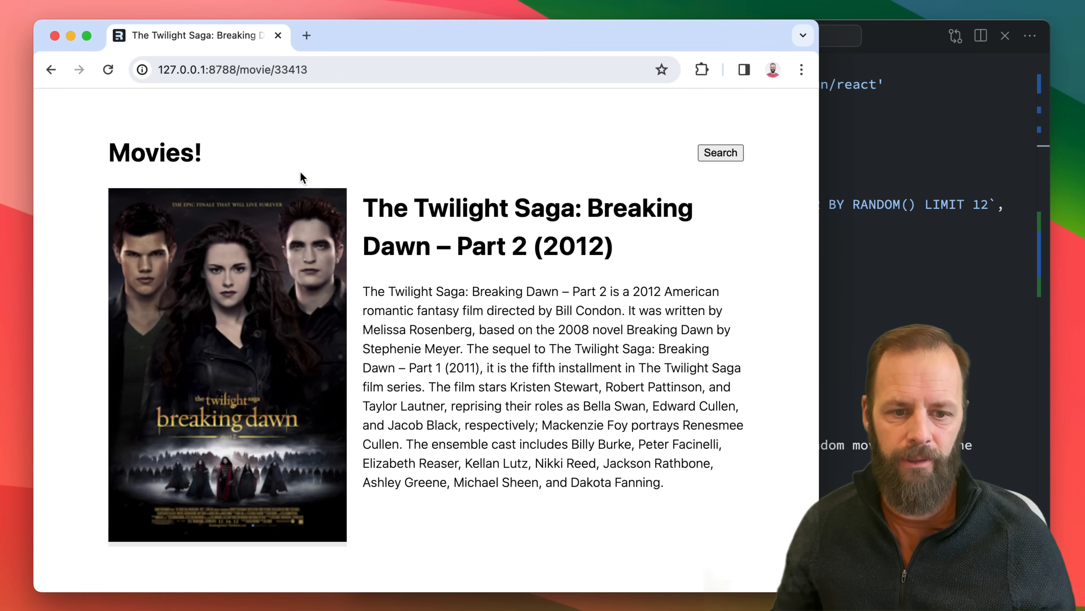
mouse_move(390, 158)
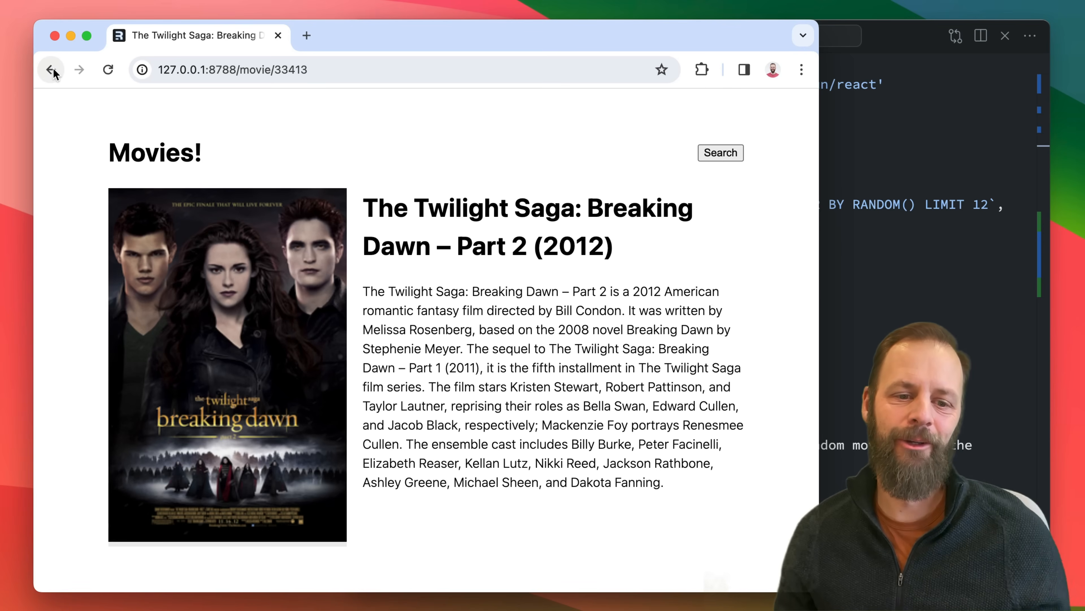
Visit the Santa Claus: The Movie and Dangerous Nan McGrew pages, returning to the movie list each time
click(51, 71)
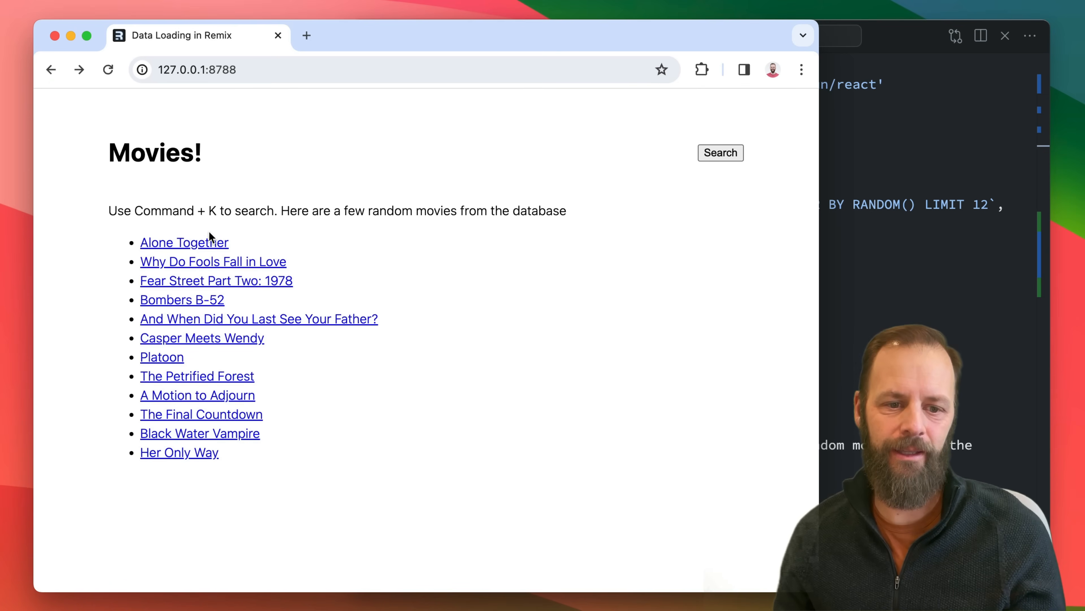
mouse_move(203, 216)
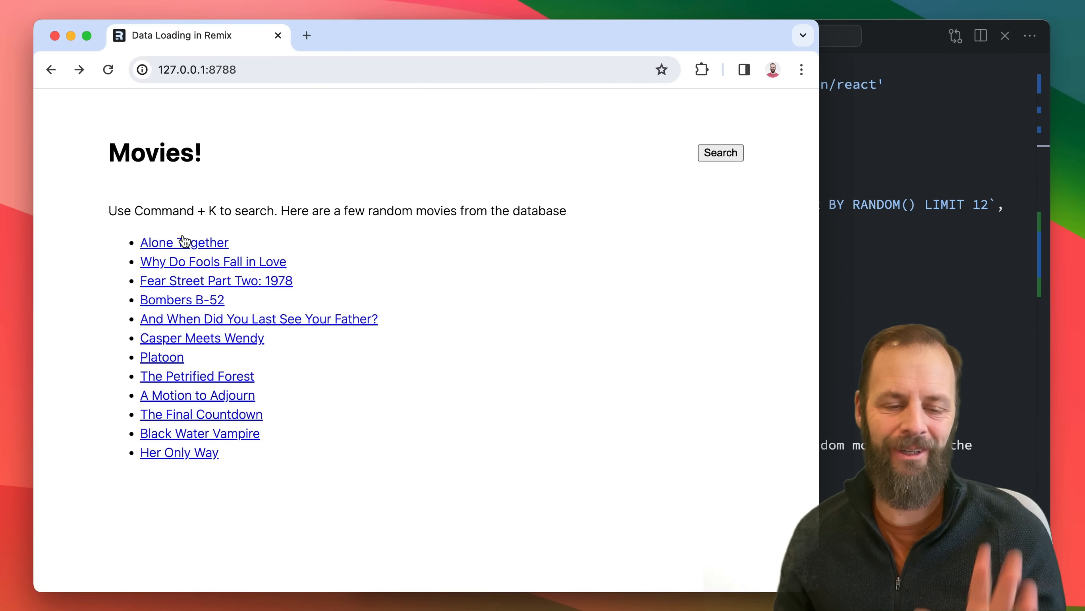
mouse_move(184, 253)
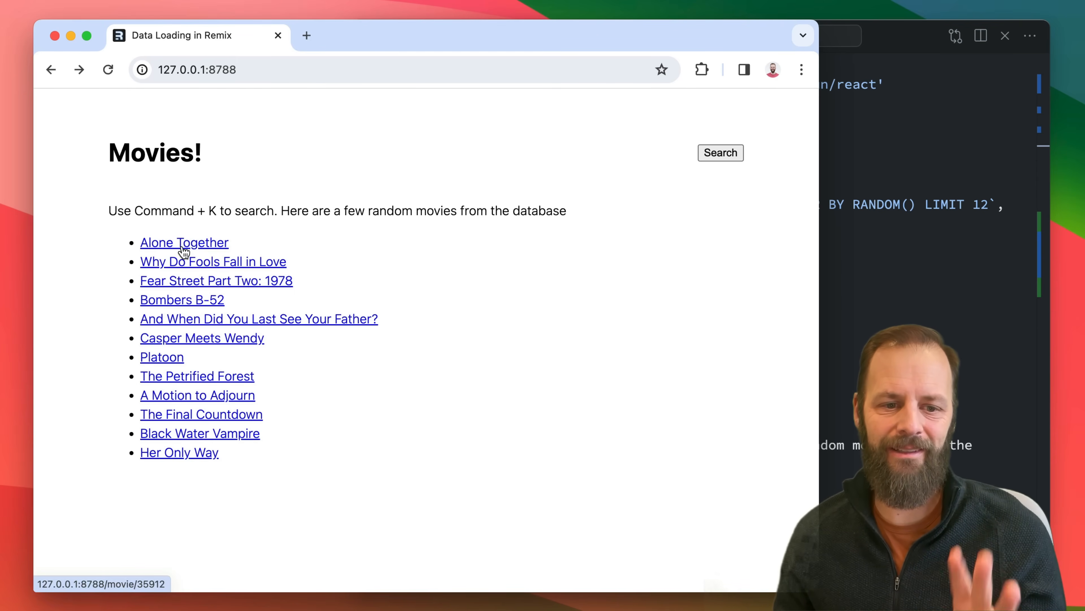
mouse_move(197, 293)
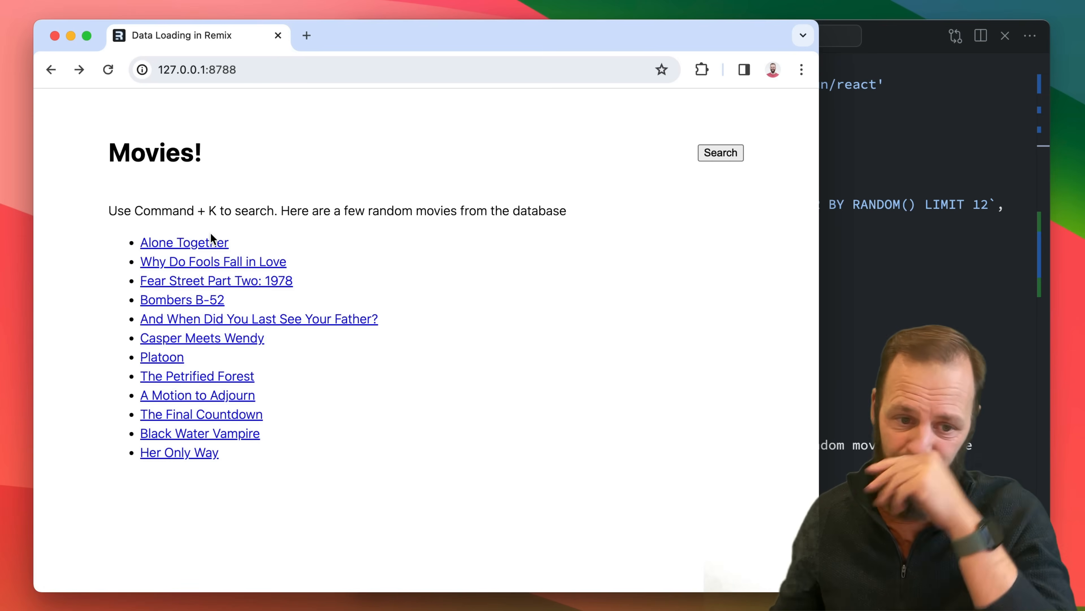
mouse_move(238, 298)
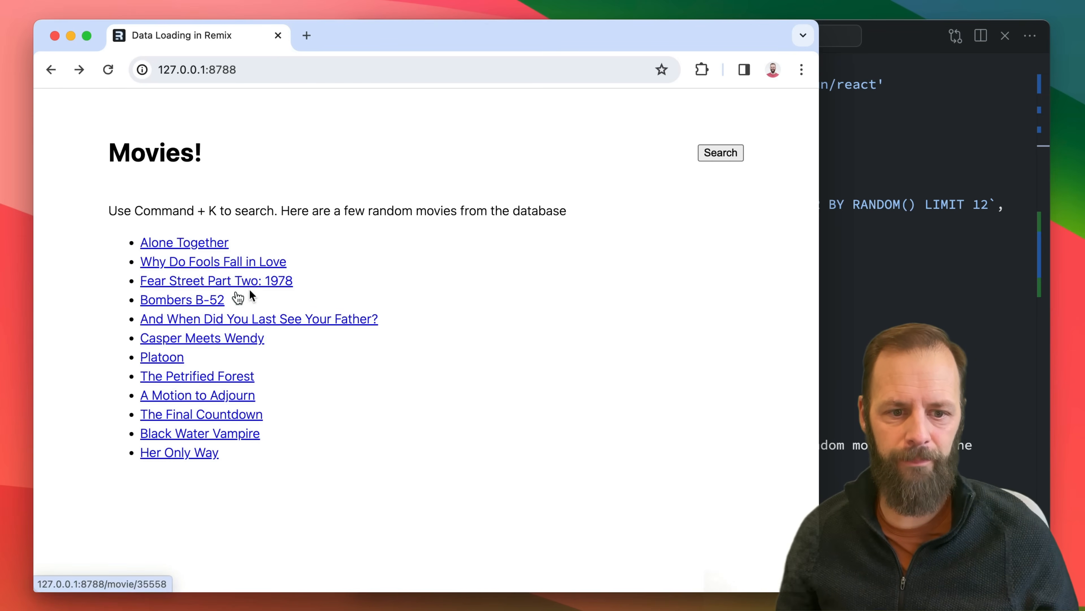
click(184, 242)
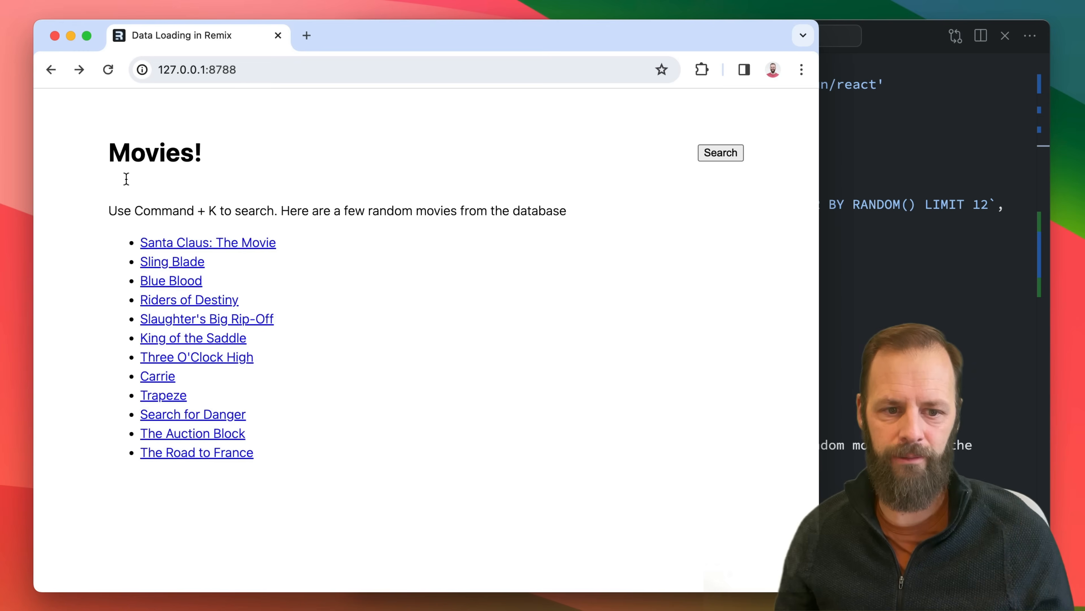
click(208, 242)
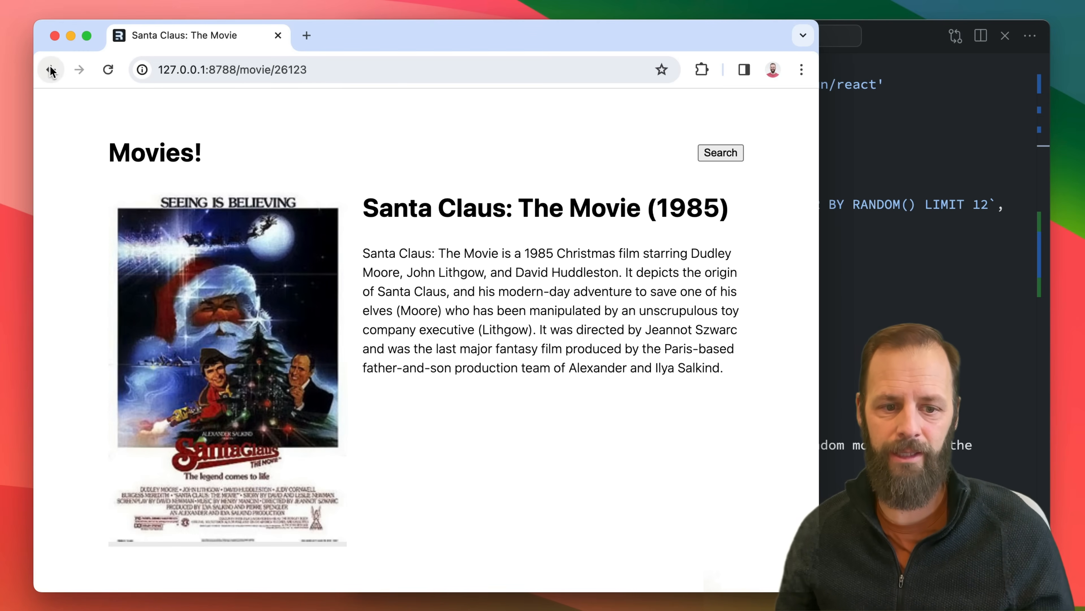
click(50, 70)
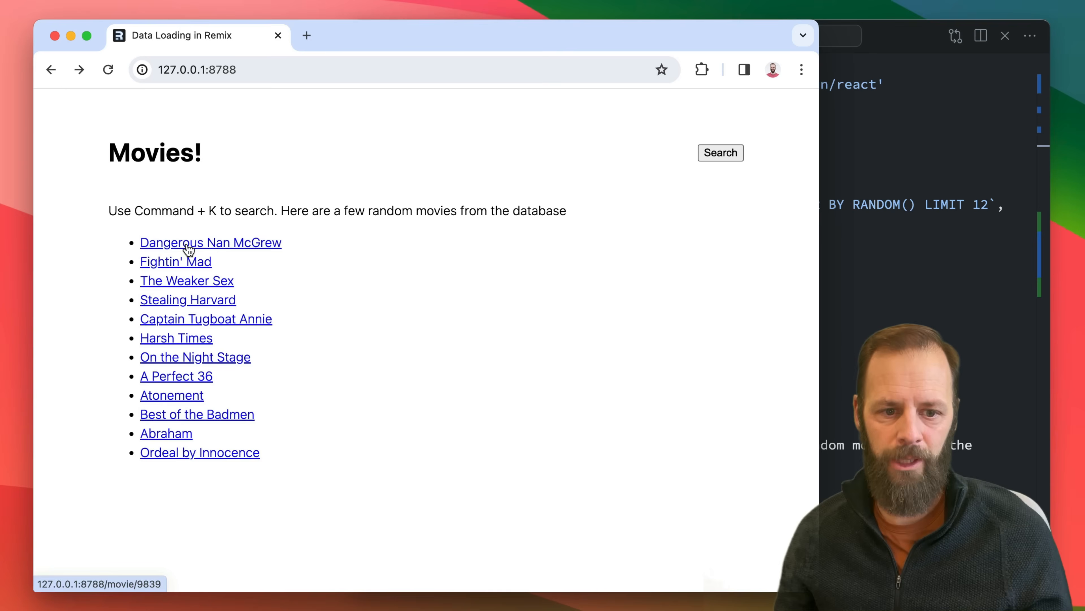
click(187, 244)
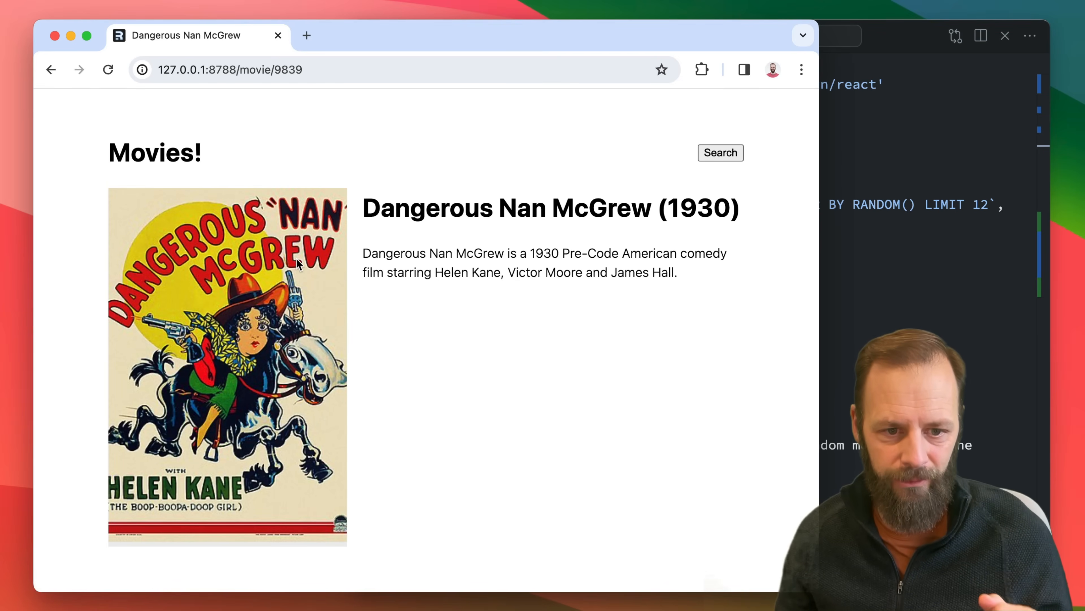
mouse_move(247, 272)
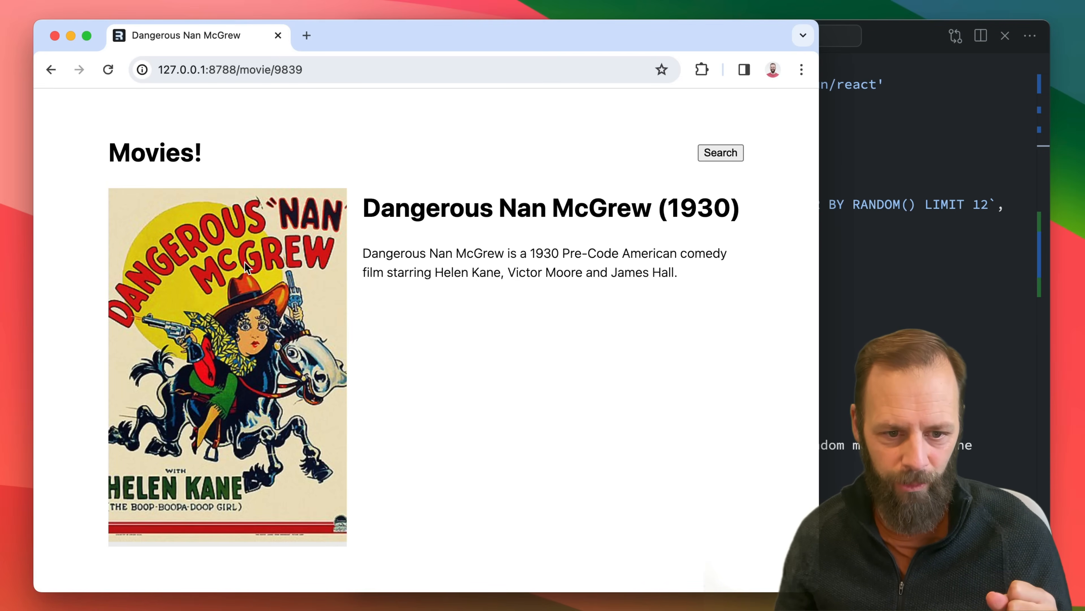
mouse_move(308, 309)
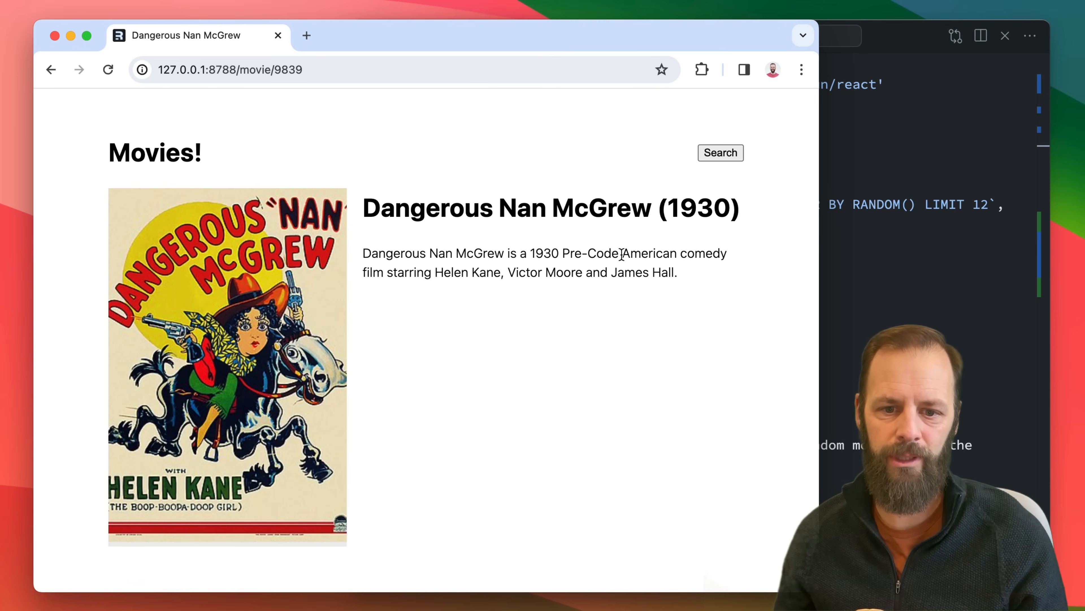
mouse_move(645, 275)
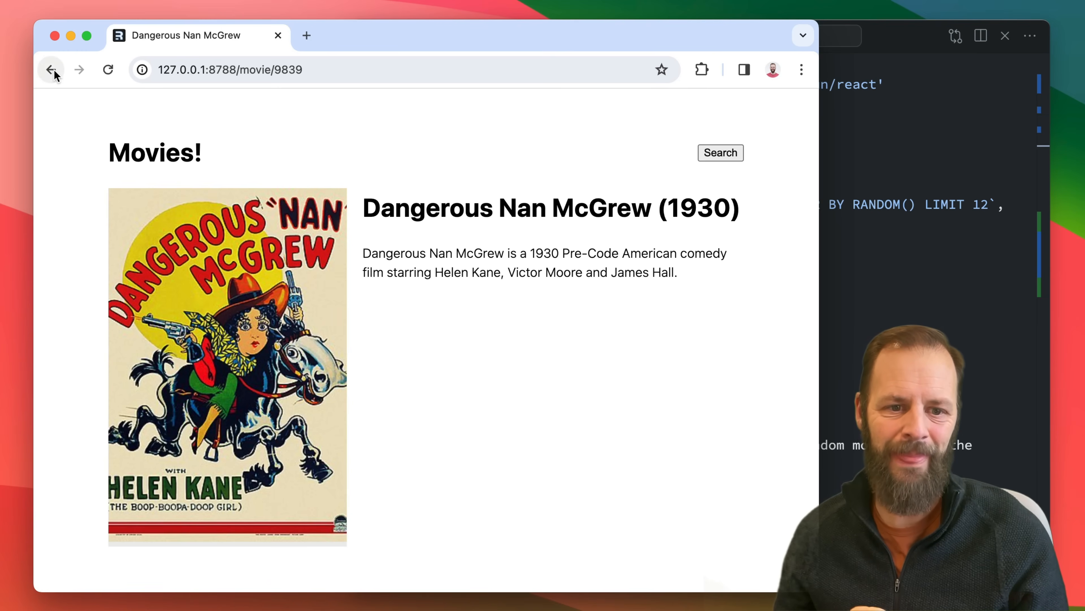
click(52, 70)
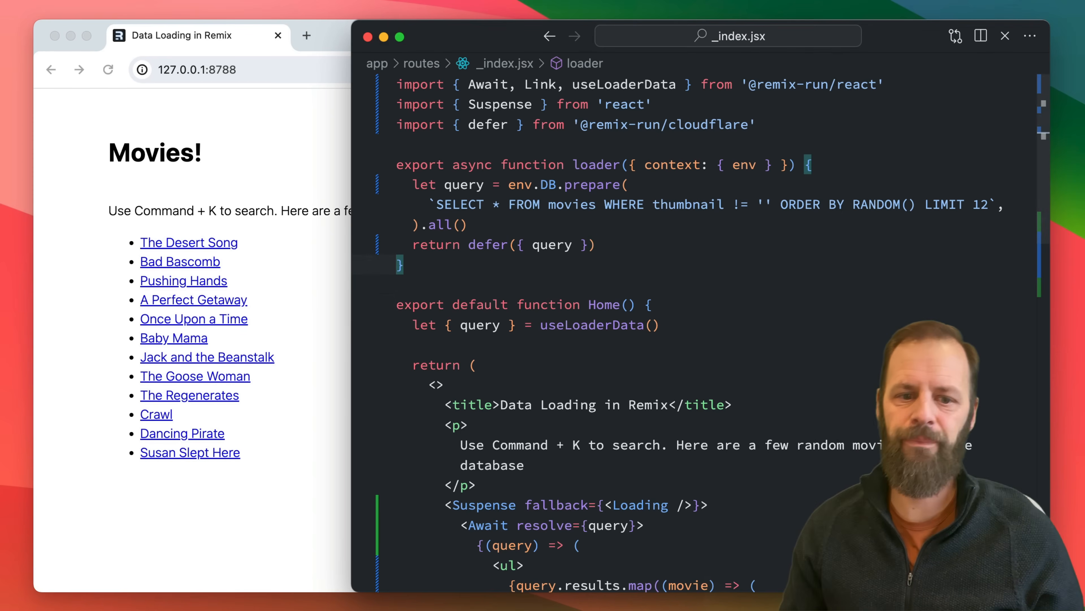
Add export async function clientLoader({ serverLoader }) returning await serverLoader() below the loader
text(export fu)
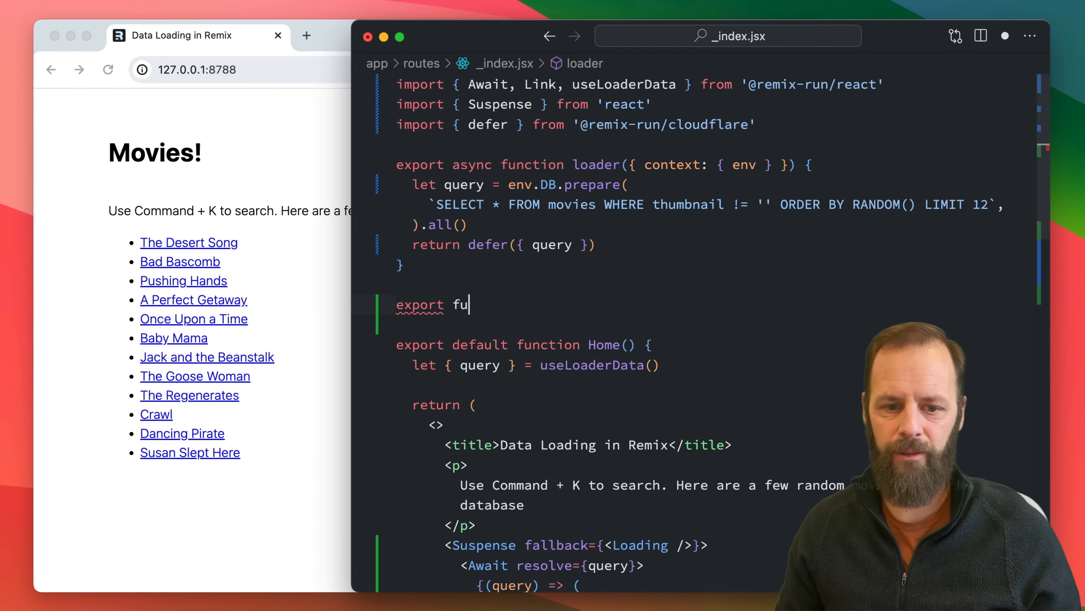
text(async funciton clientLoader({ }) {)
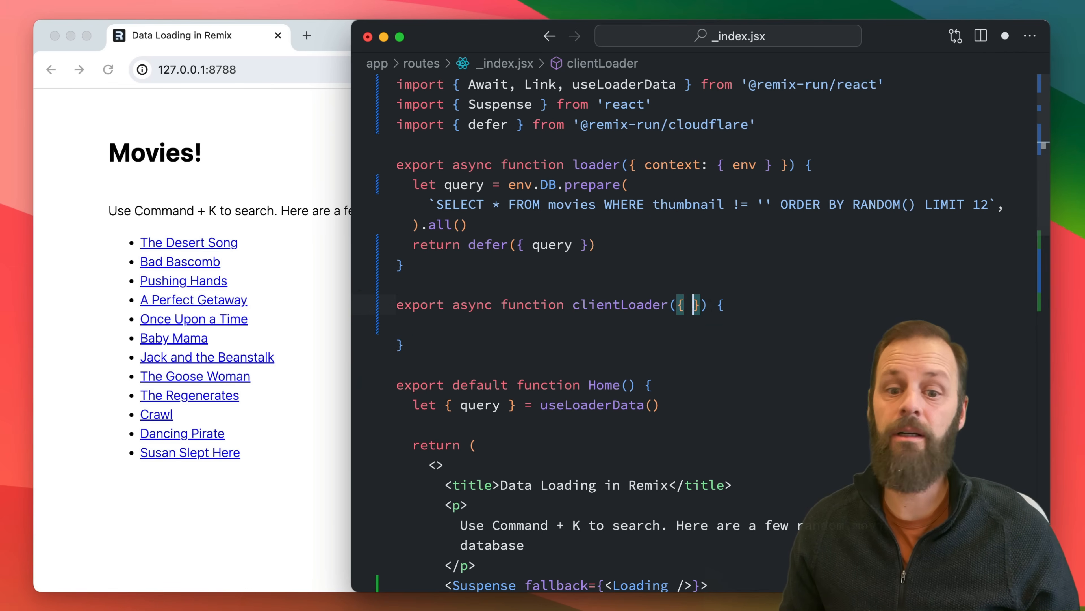
text(params, requestInfo)
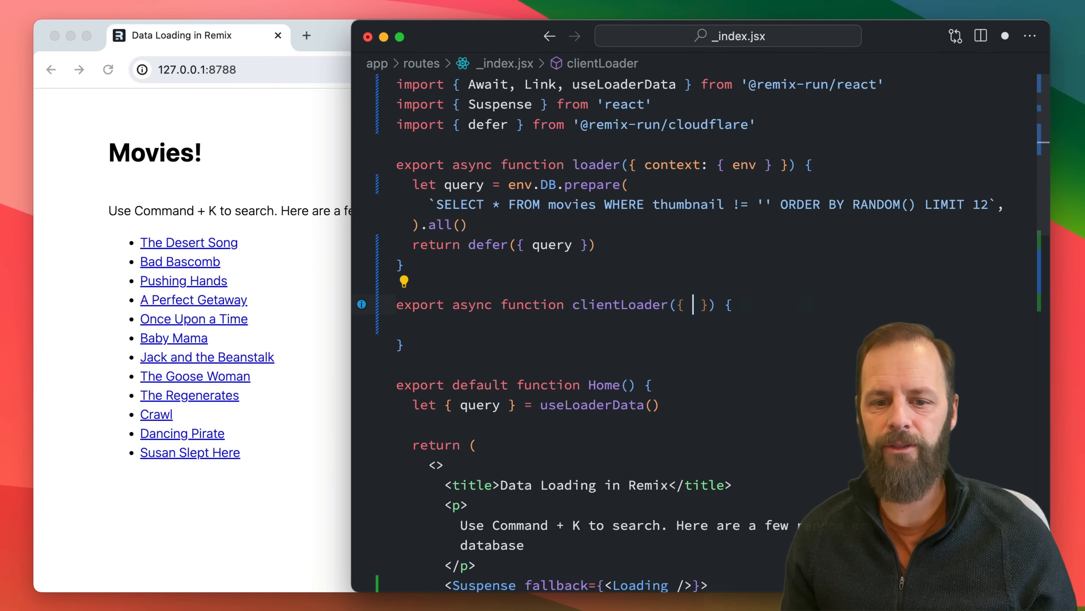
text(serverLoade)
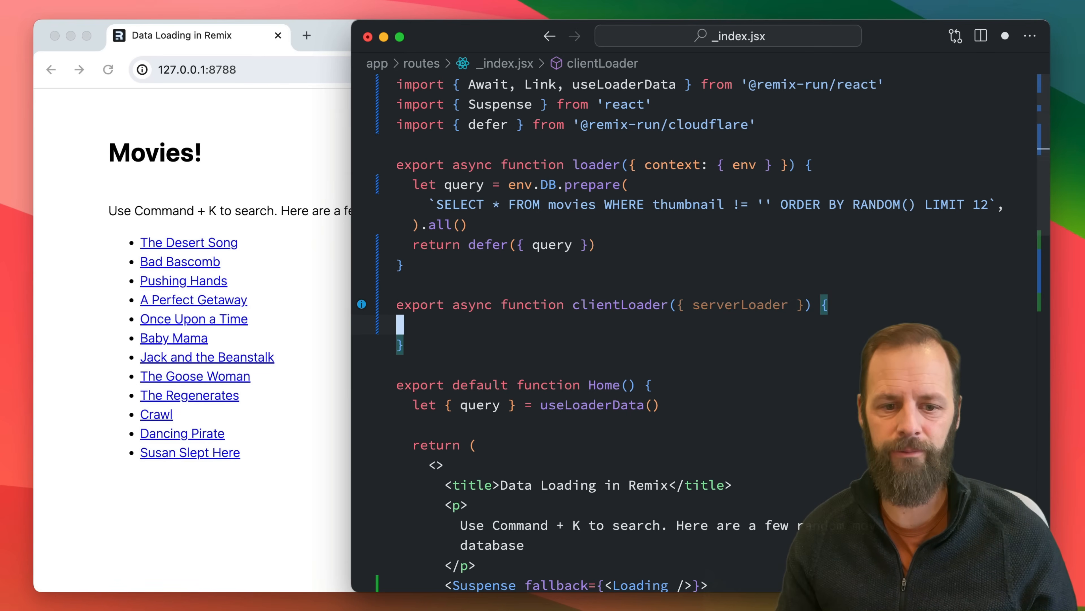
text(return await serverLoader())
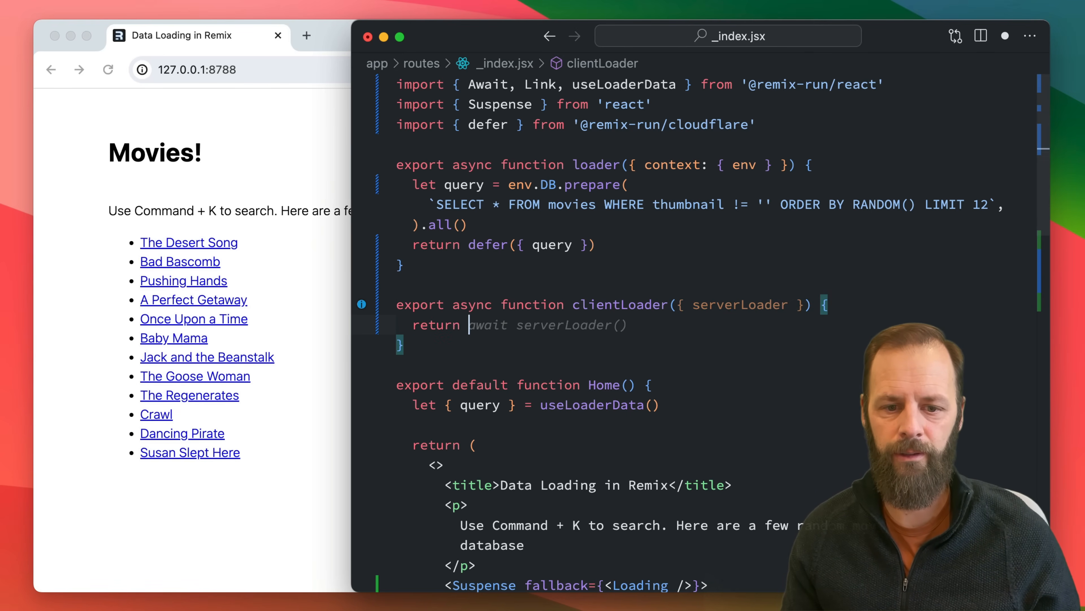
key(Backspace)
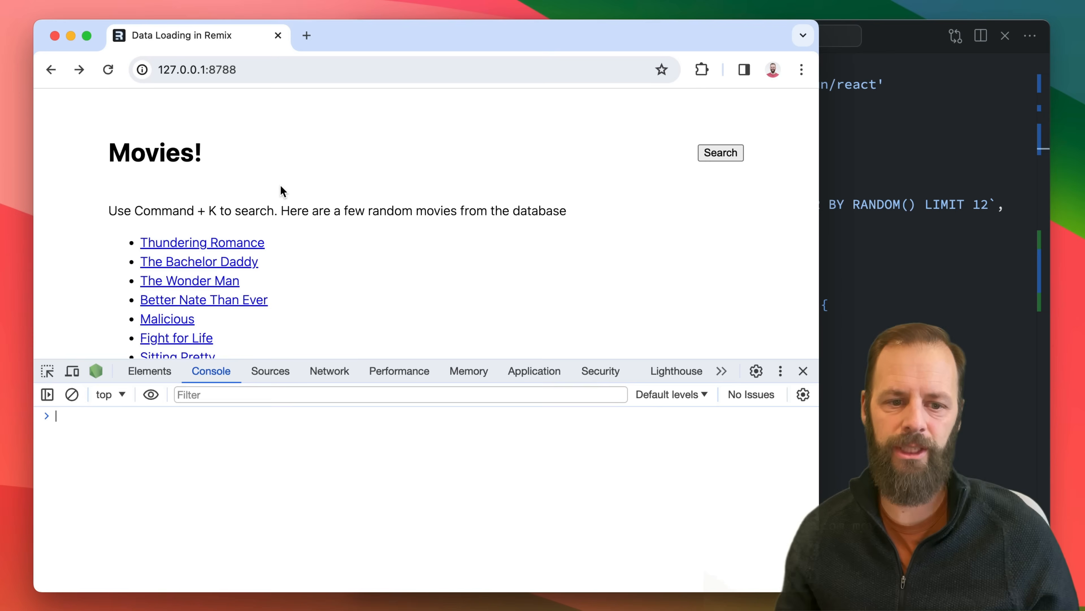
Clear the Network log, visit the Public Defender page and go back to watch the _data fetches
click(329, 371)
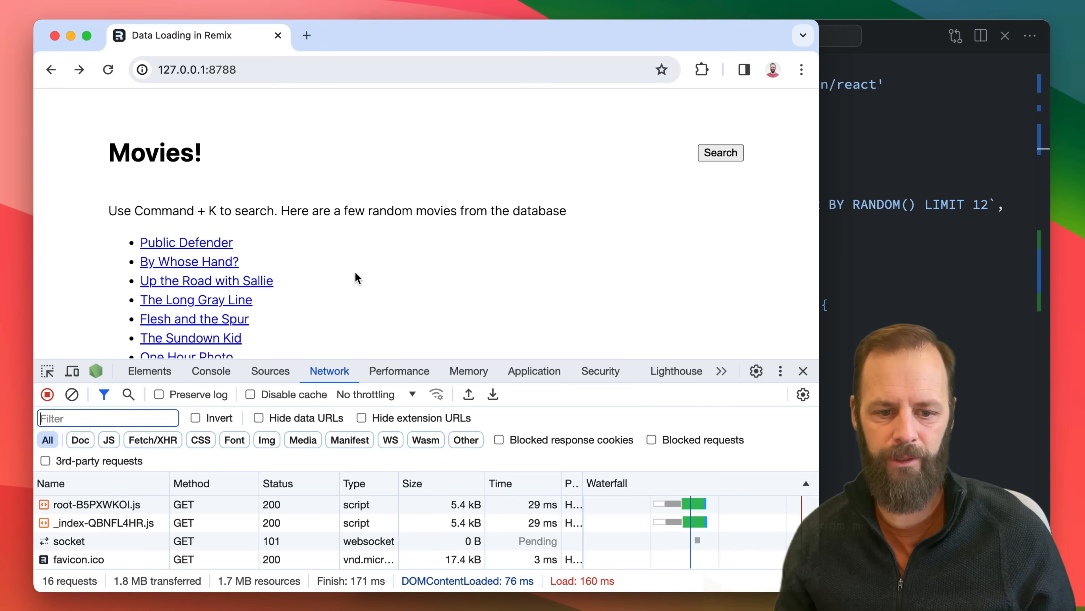
click(72, 394)
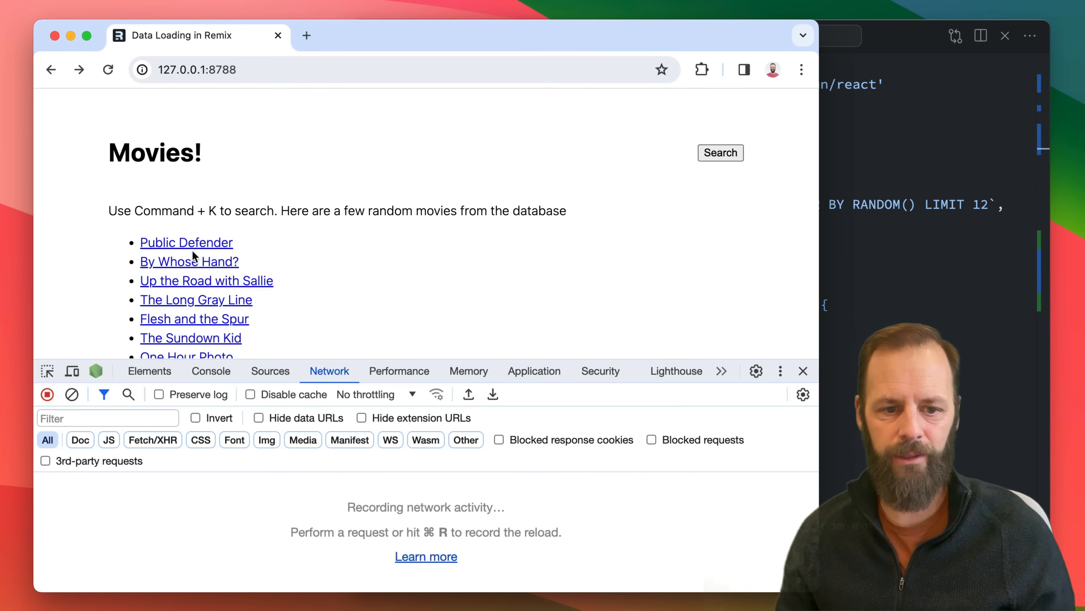
click(186, 242)
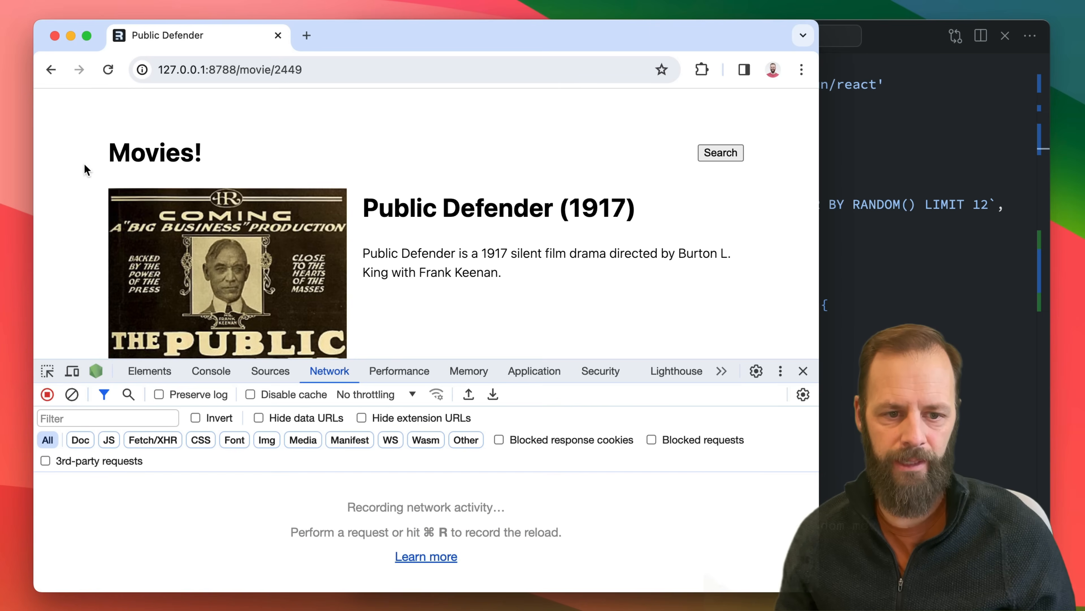
click(51, 70)
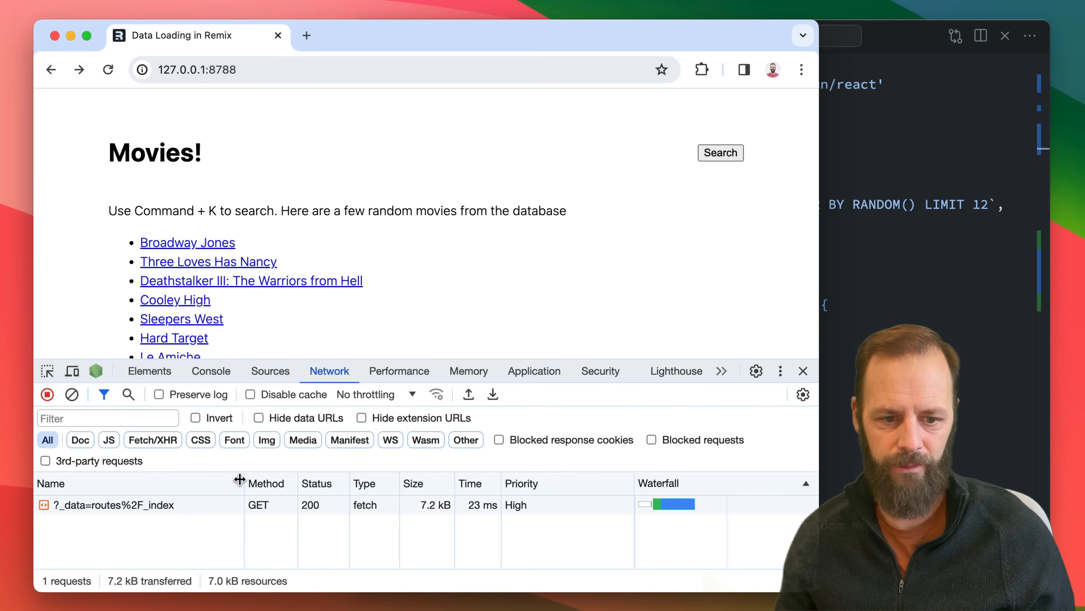
Narrow the request name column and revisit Public Defender, then return to the list again
drag(244, 482, 317, 483)
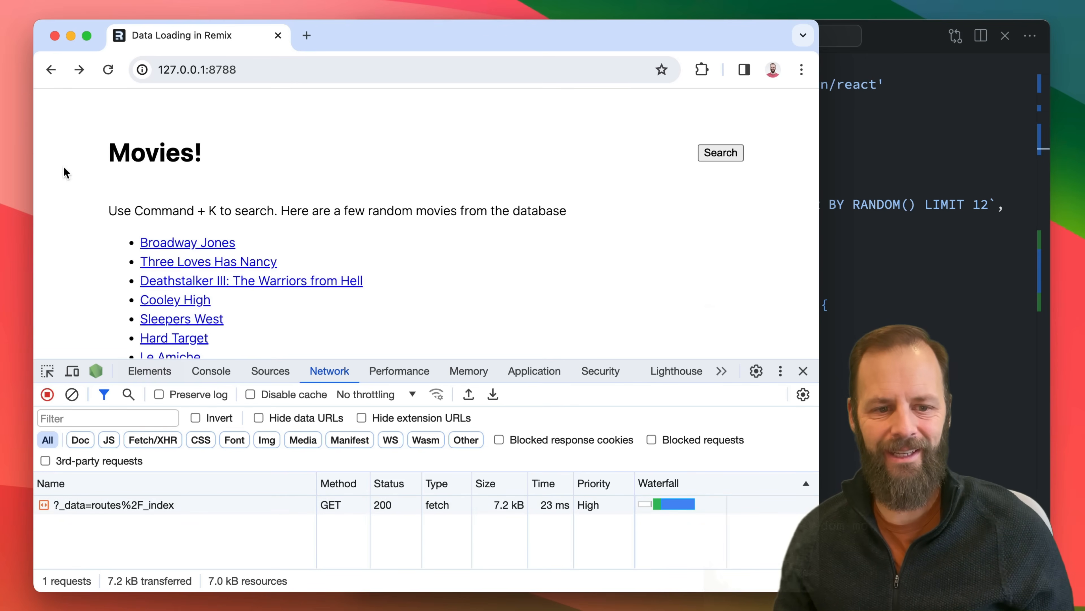
mouse_move(200, 242)
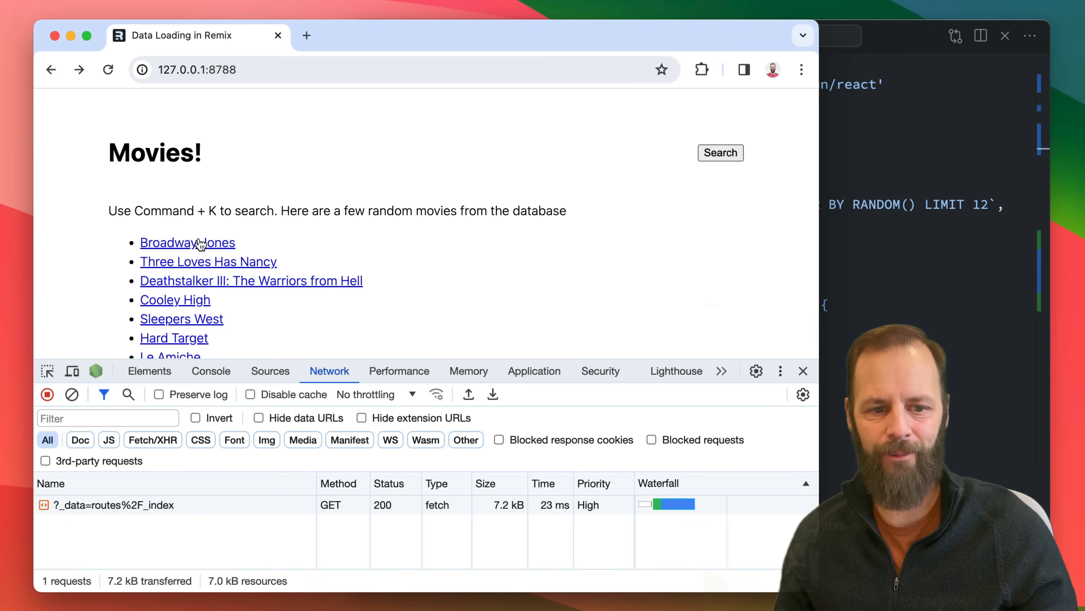
click(170, 242)
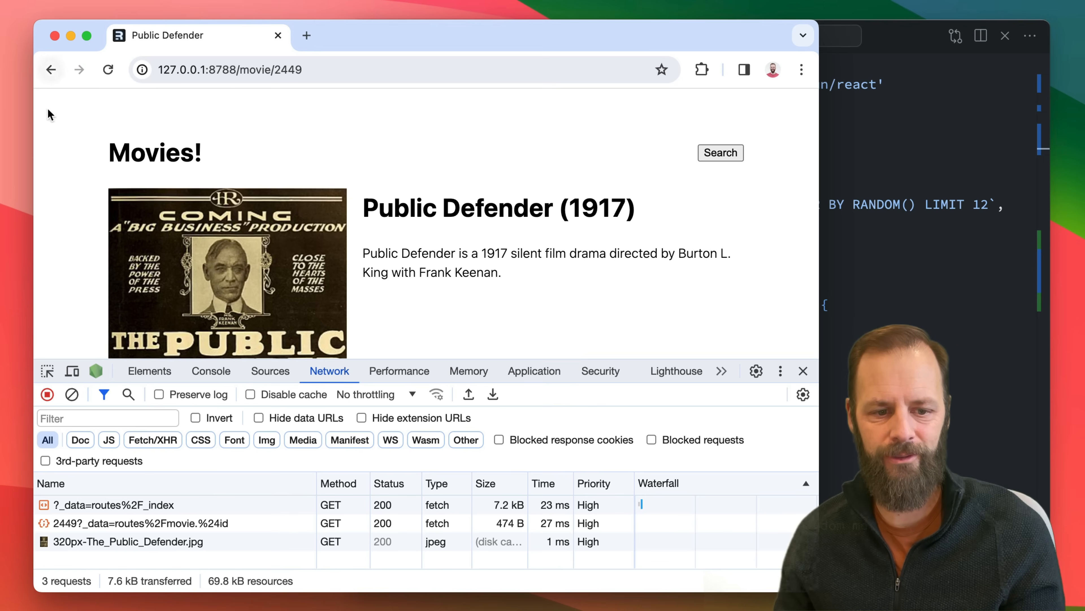
click(52, 70)
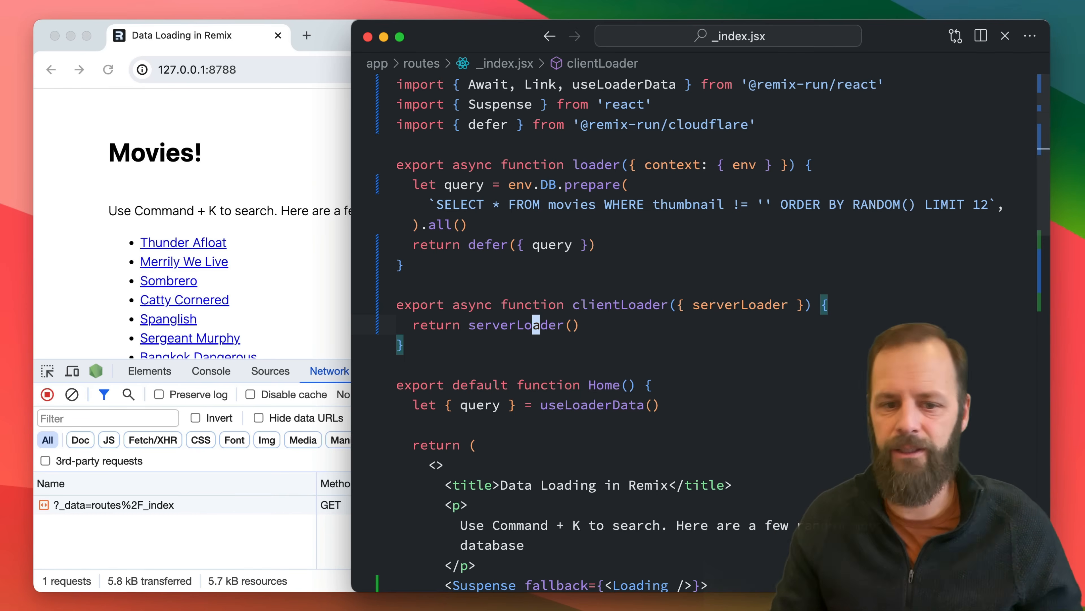
Declare let cache; above clientLoader and add an if (cache) block returning { query: cache }
key(Enter)
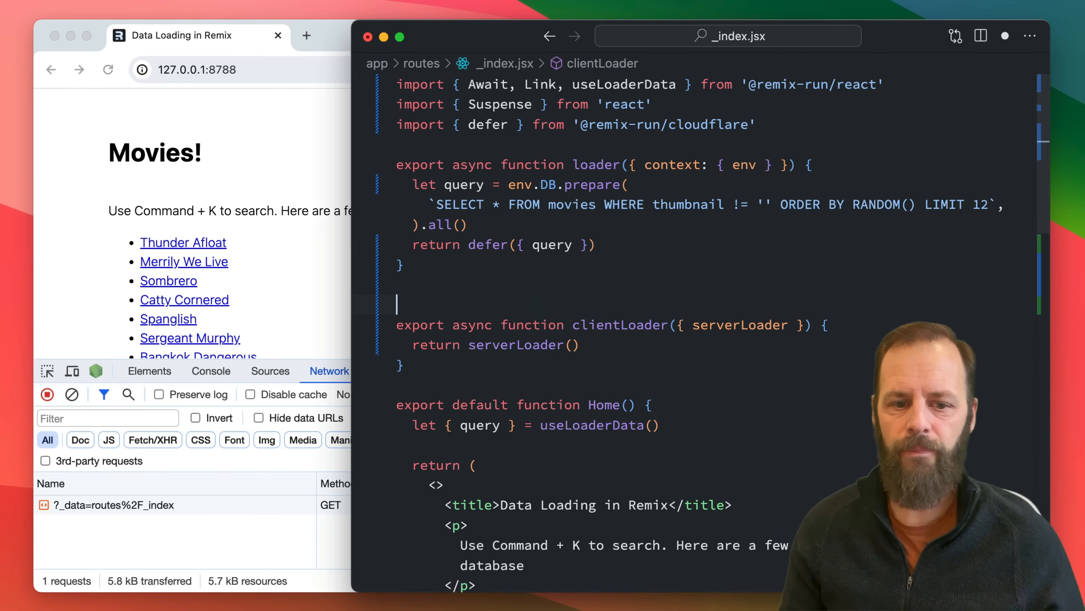
text(let cache)
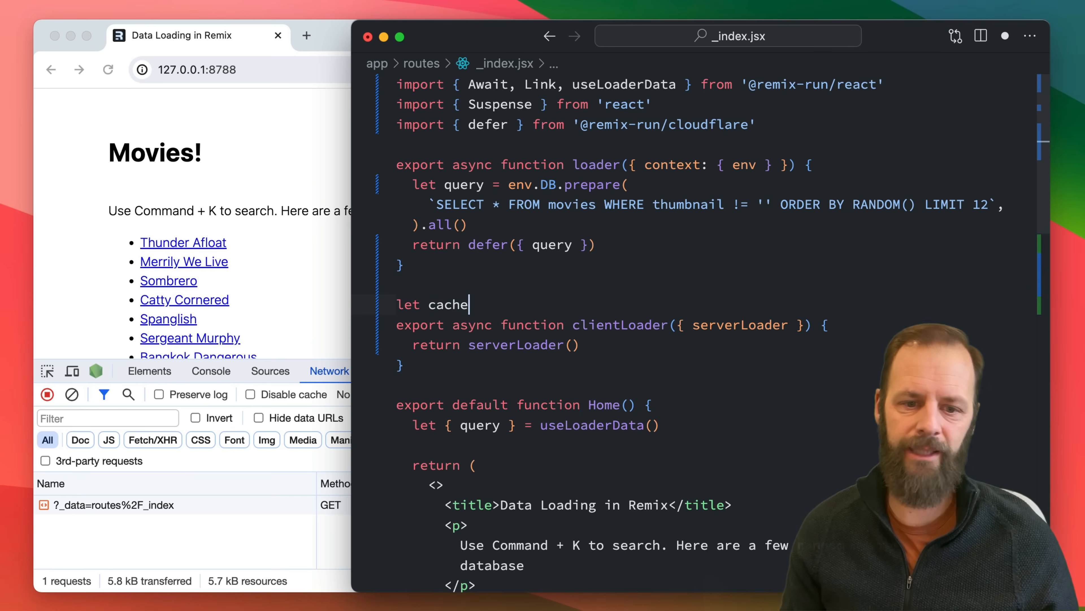
text(;)
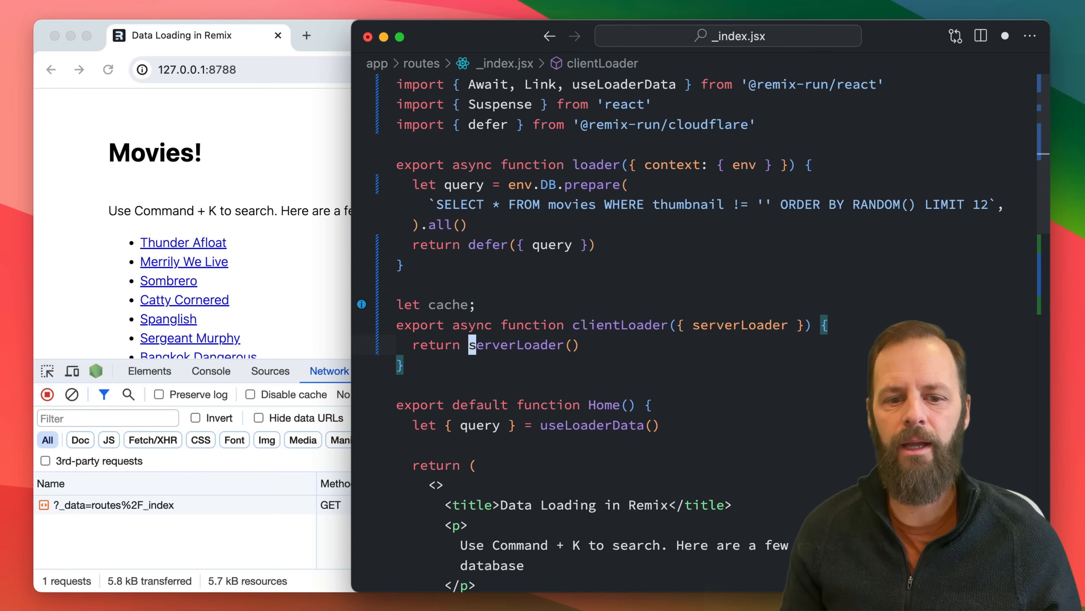
text(if (cache) {)
text(return { query: cache })
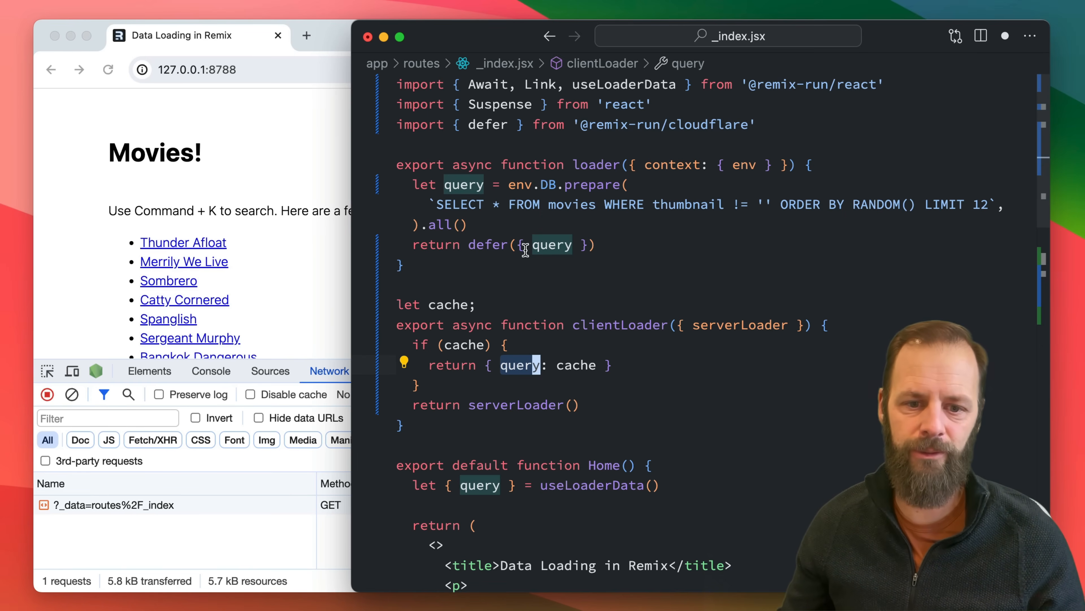
mouse_move(546, 245)
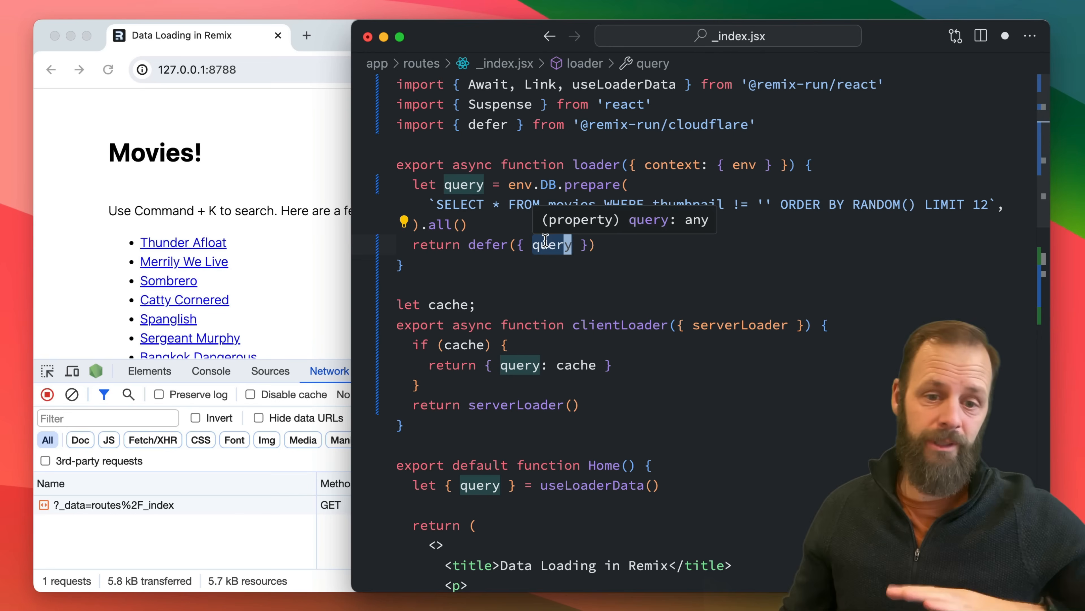
click(520, 365)
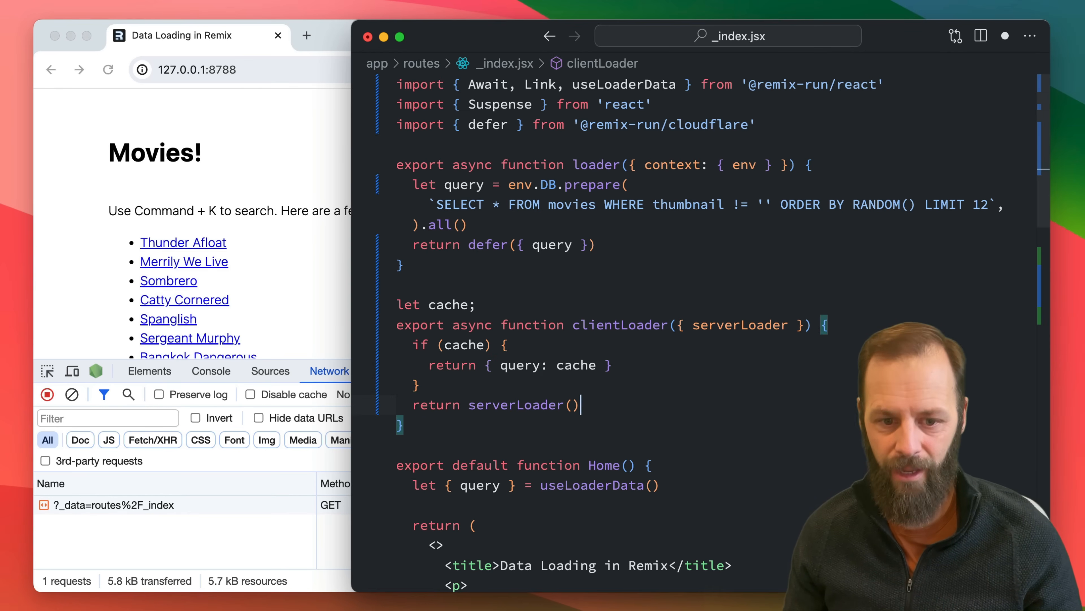
Replace return serverLoader() with let loaderData = await serverLoader() in clientLoader
text(.teh)
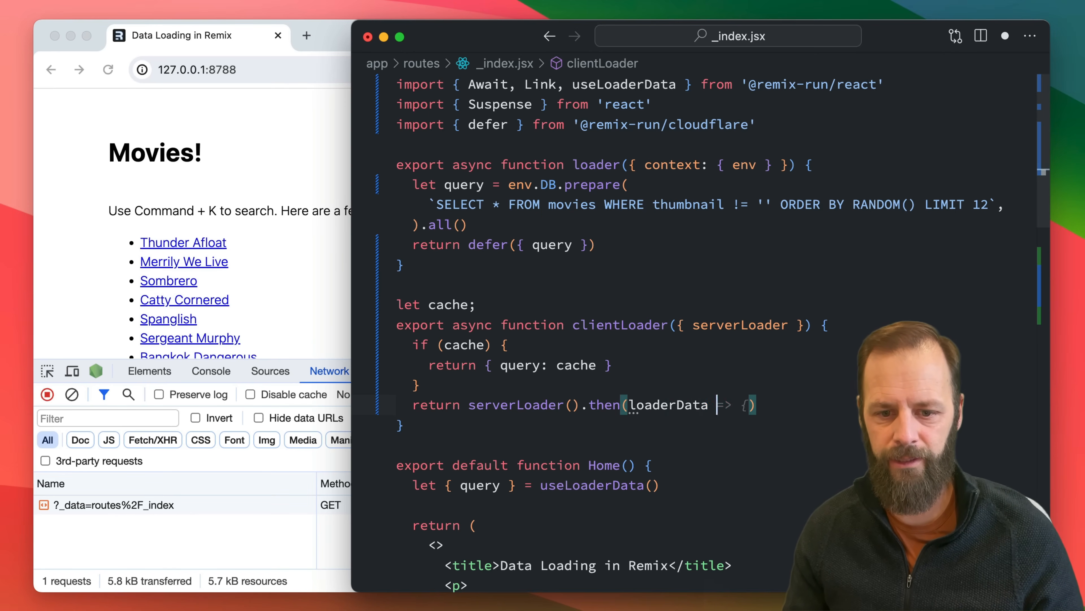
key(Enter)
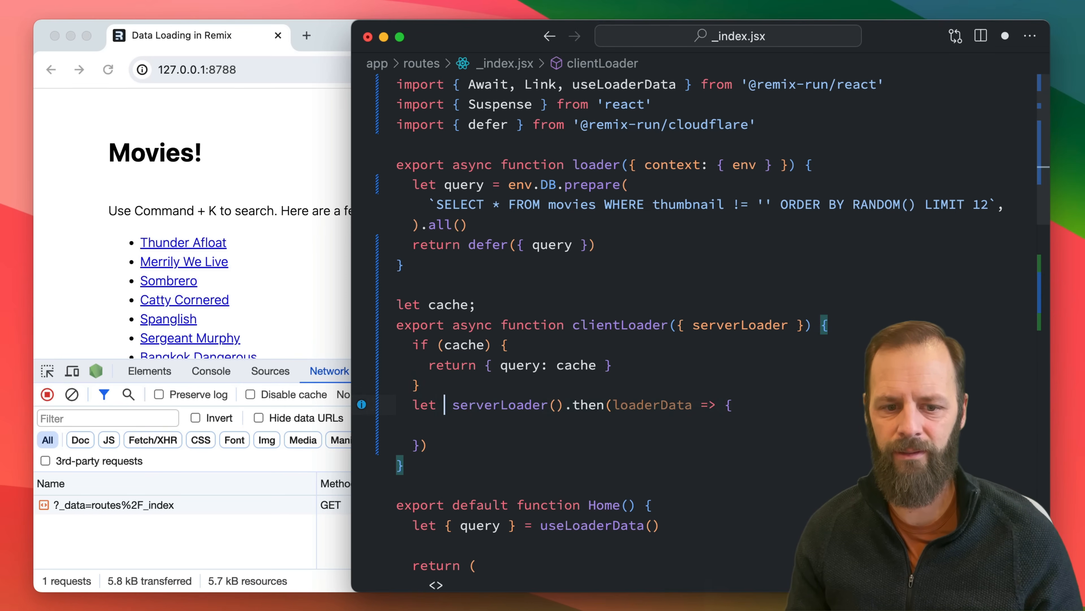
text(loaderData = await serverLoader()
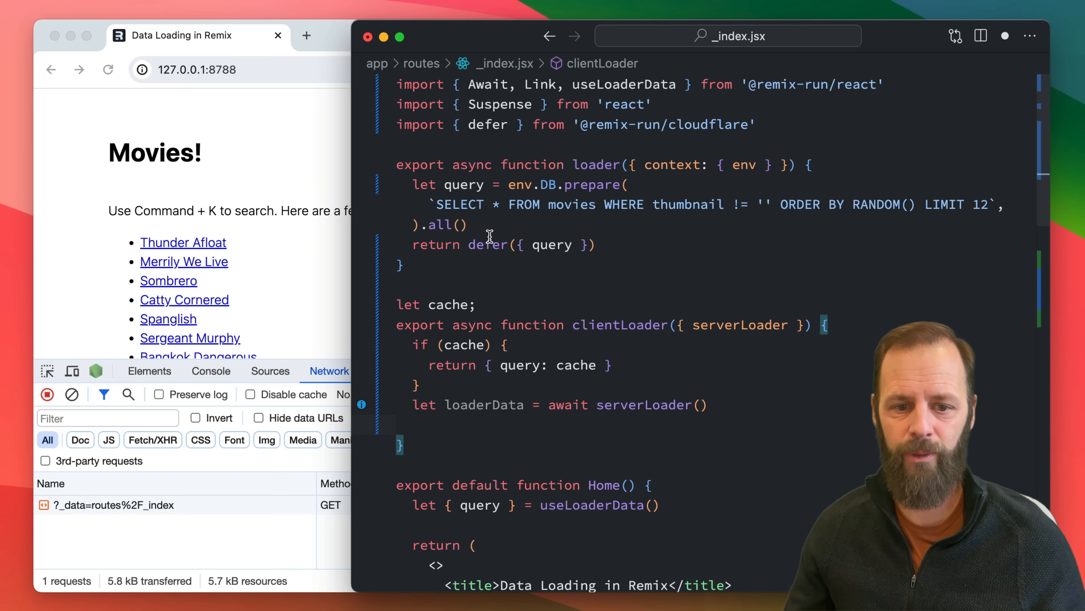
Add let query = await loaderData.query; and cache = query; below the loaderData line
double_click(552, 244)
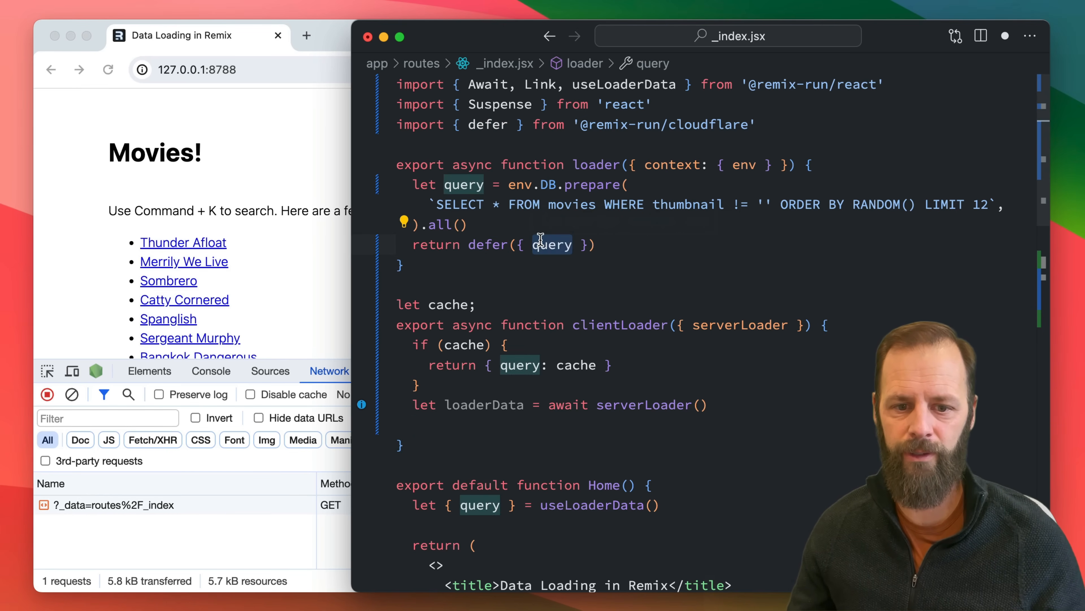
click(438, 422)
text(await)
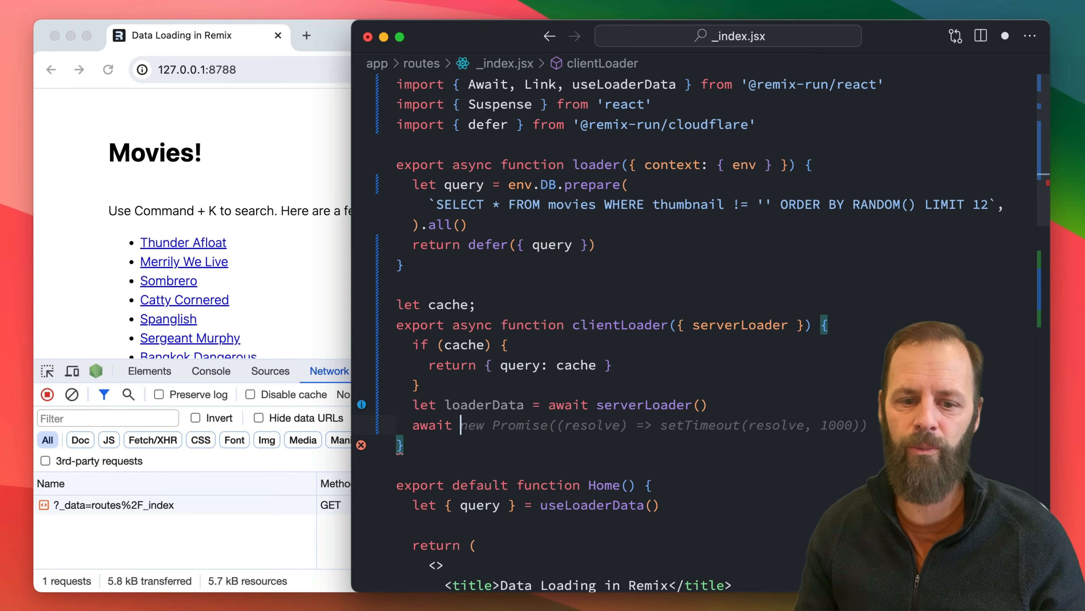
text(loaderData.query;)
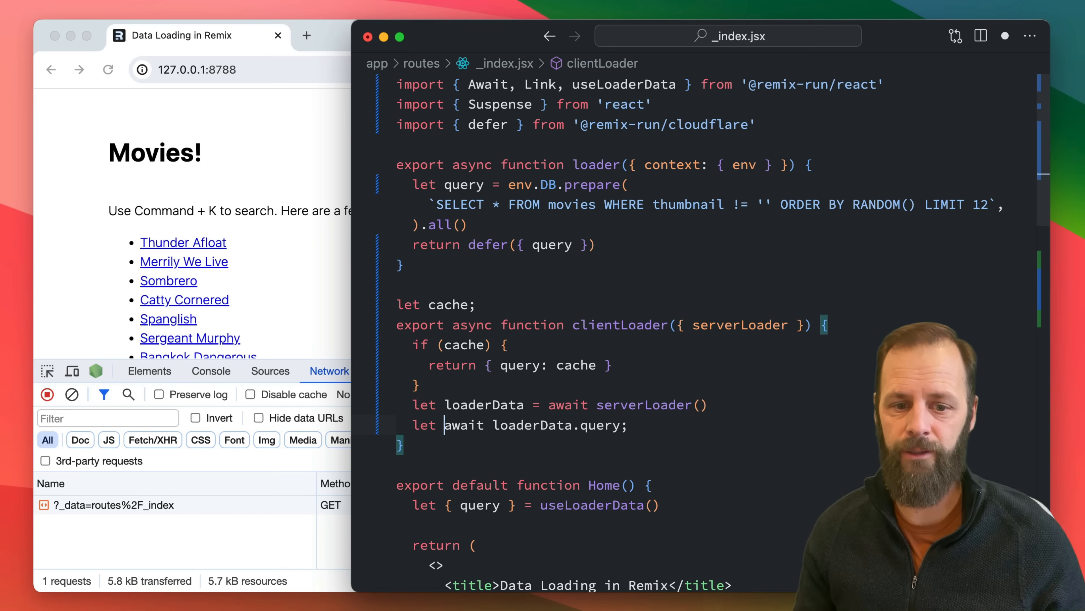
text(data)
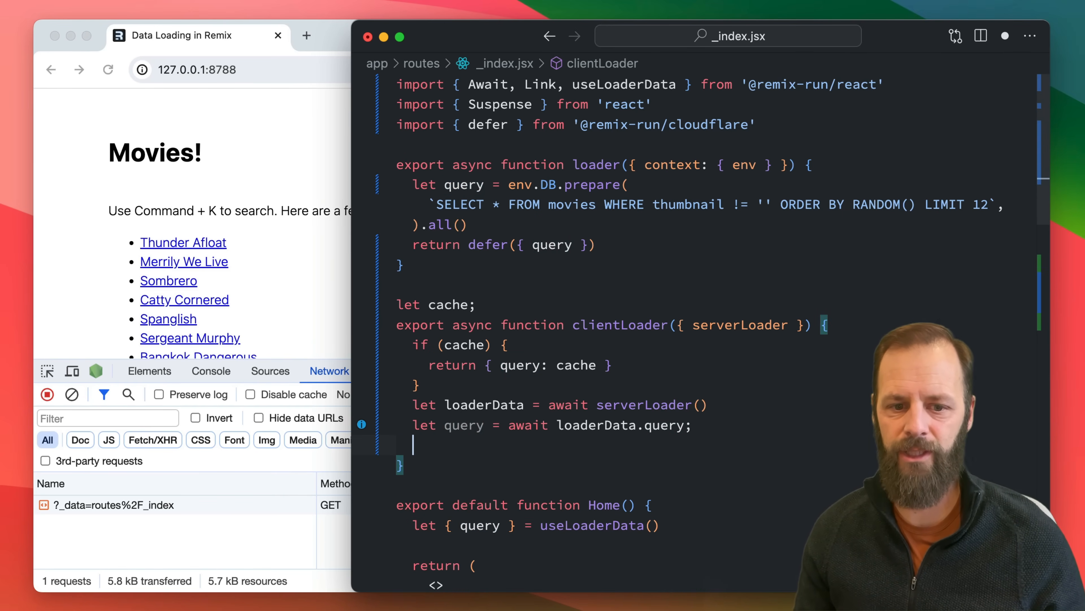
text(cache = query;)
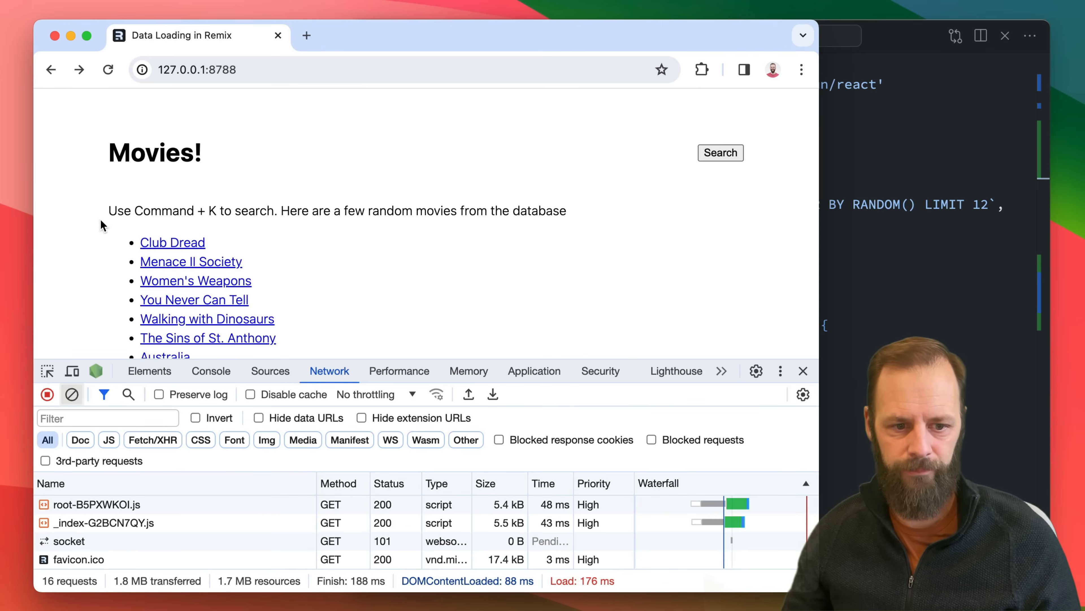
Visit the Club Dread page and another movie page, going back to the list each time to watch the requests
click(173, 243)
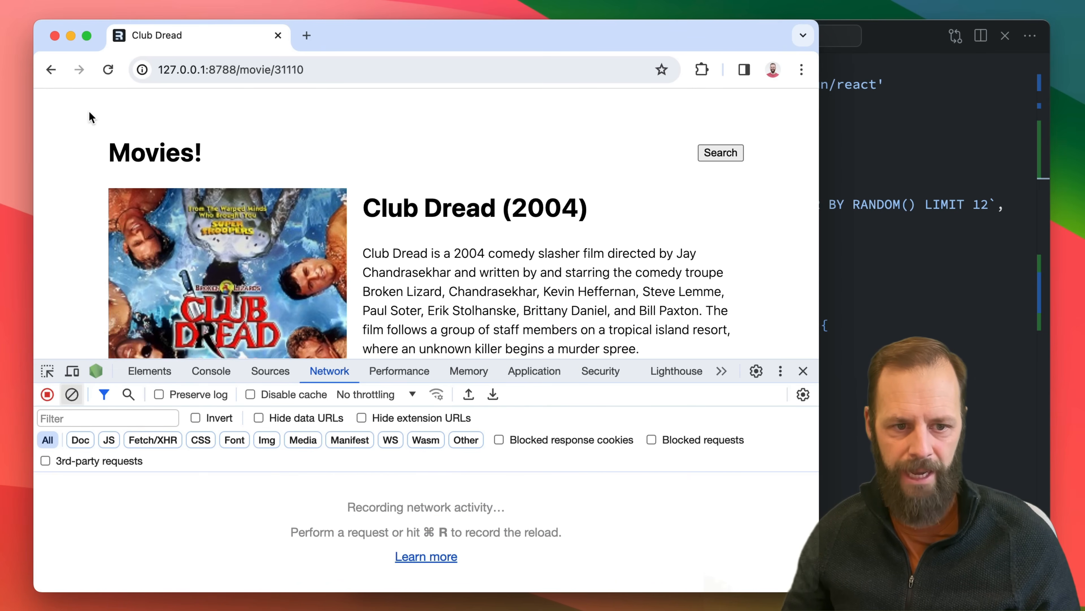
click(51, 69)
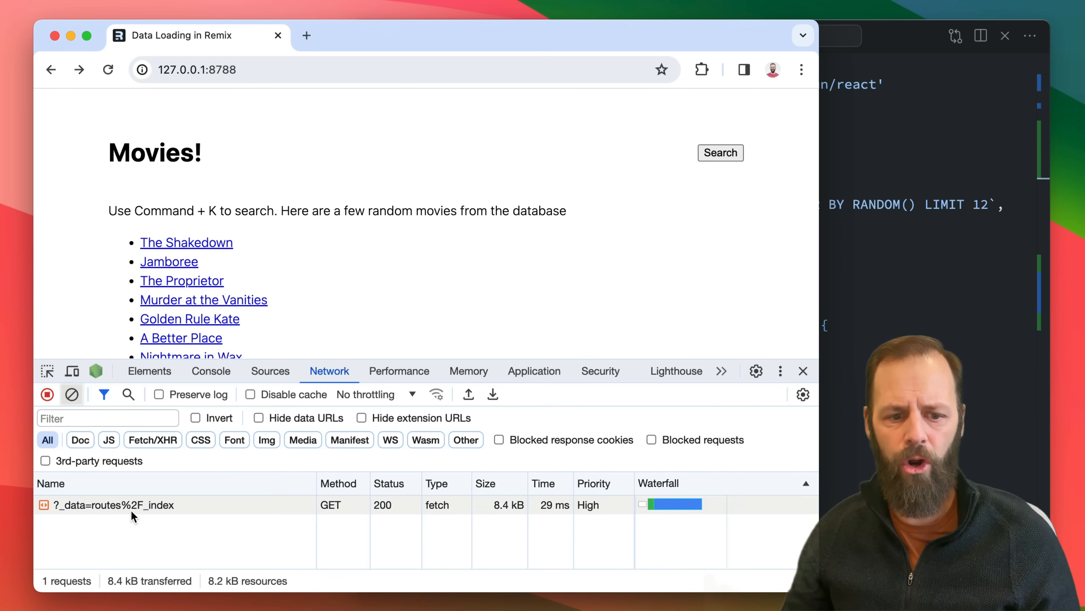
mouse_move(154, 510)
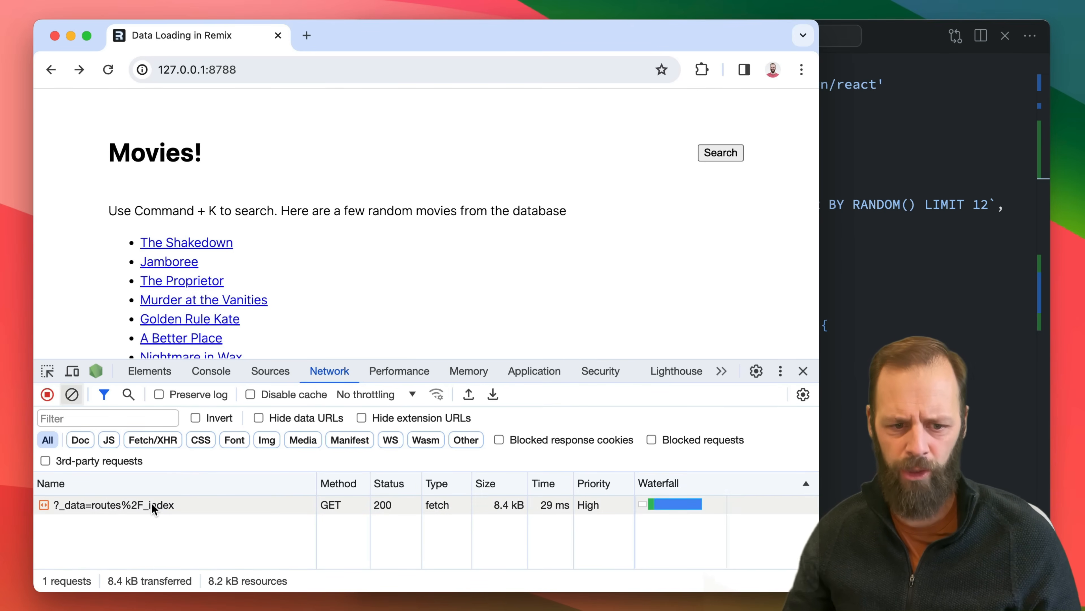
mouse_move(65, 234)
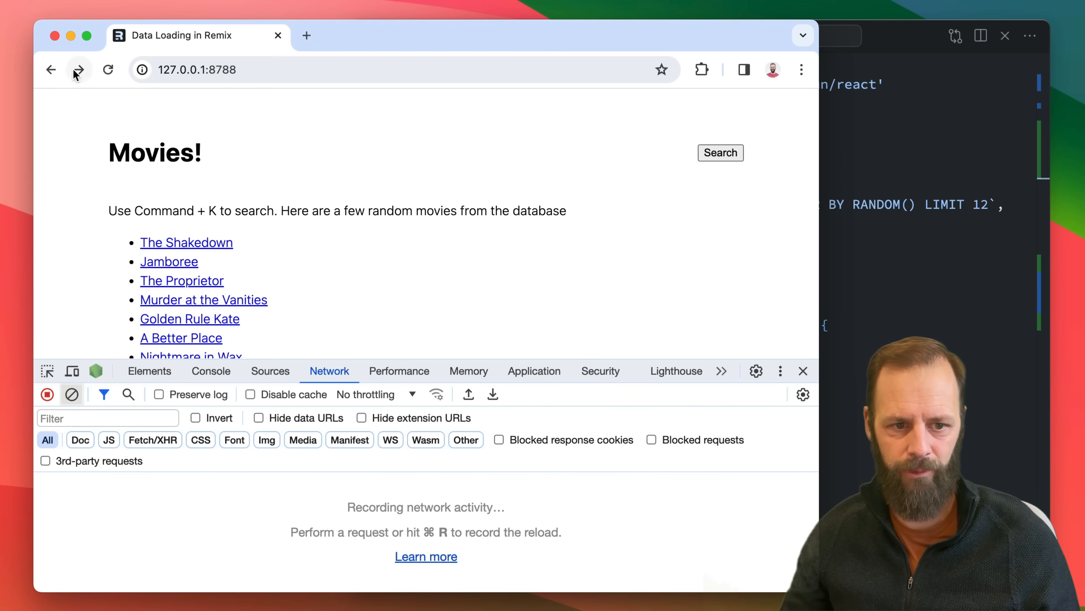
click(187, 242)
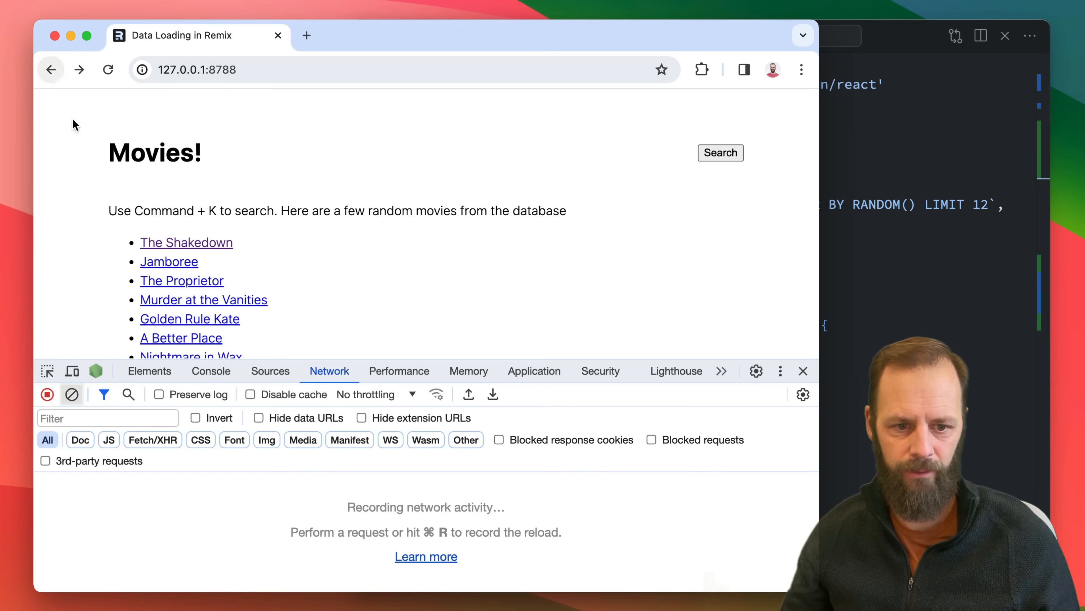
click(187, 243)
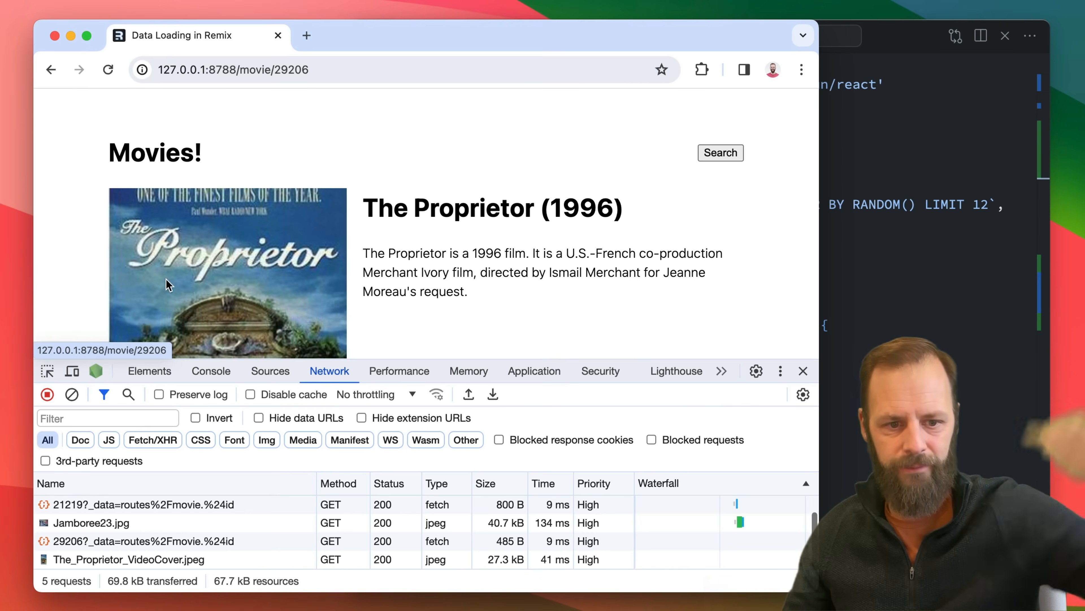
click(50, 70)
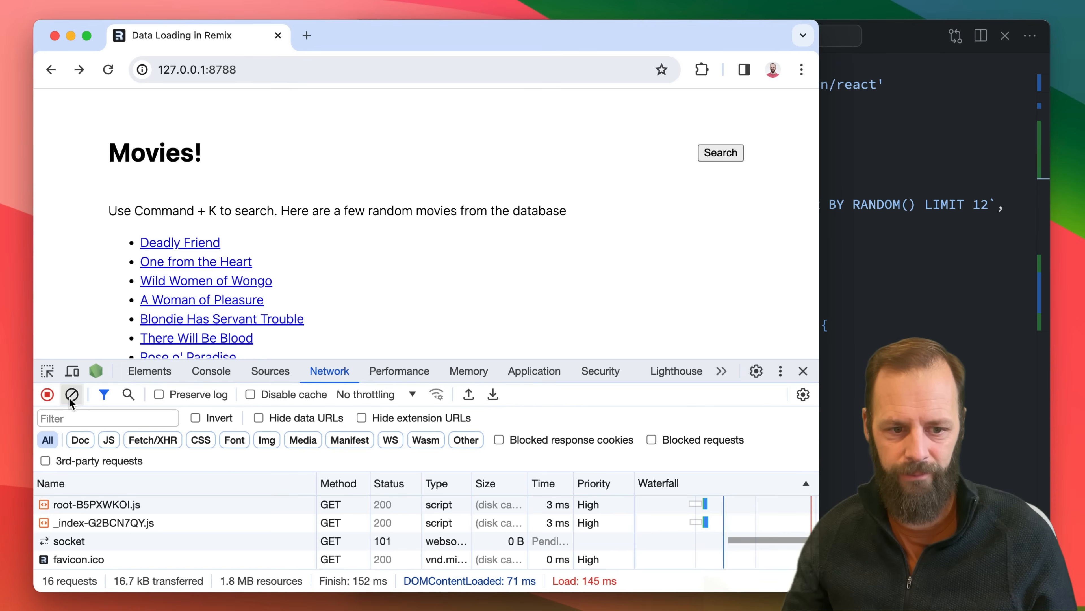
Clear the network log and go back from Deadly Friend to see the routes/_index fetch
click(180, 243)
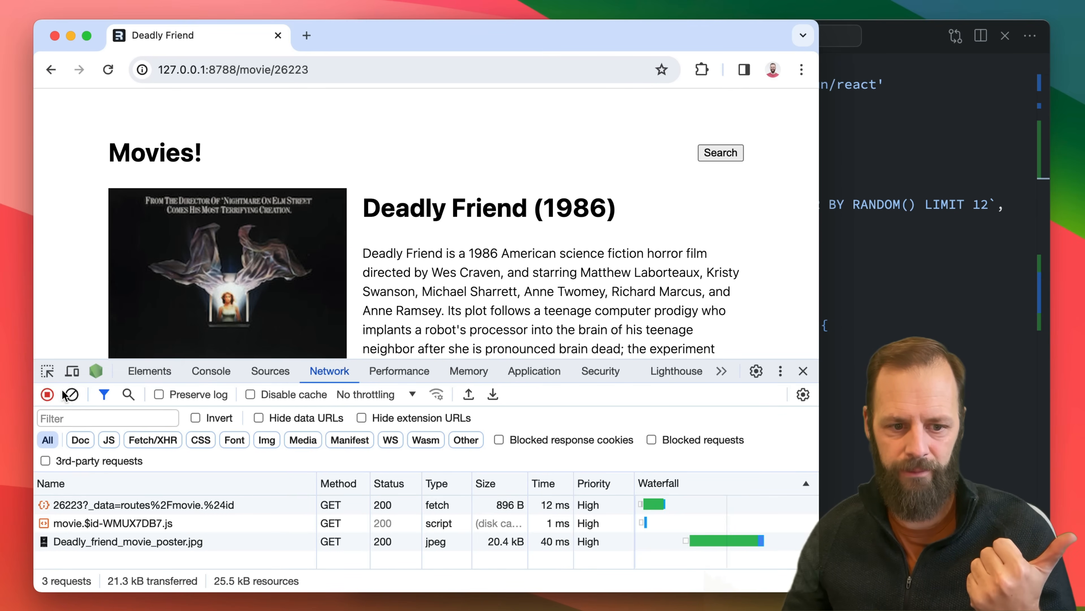
click(52, 70)
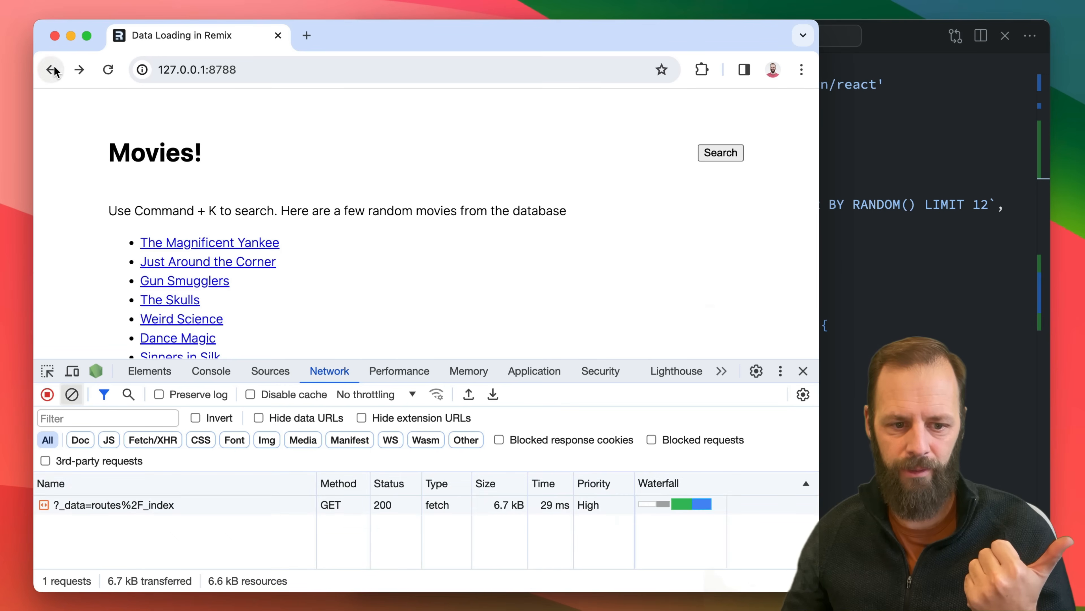
mouse_move(373, 382)
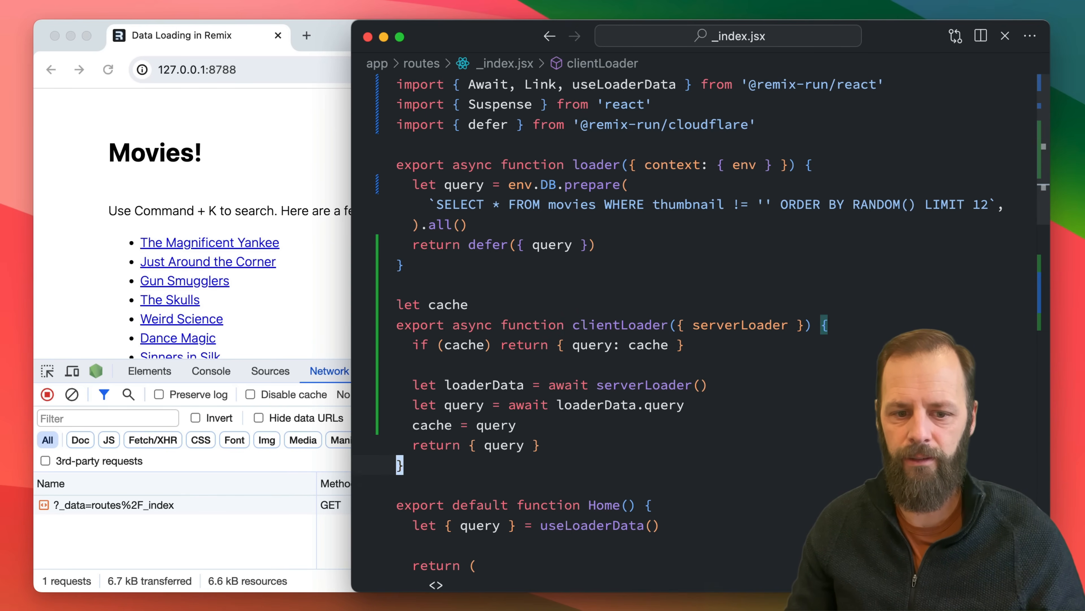
Set clientLoader.hydrate = true right below the clientLoader function
scroll(down, 3)
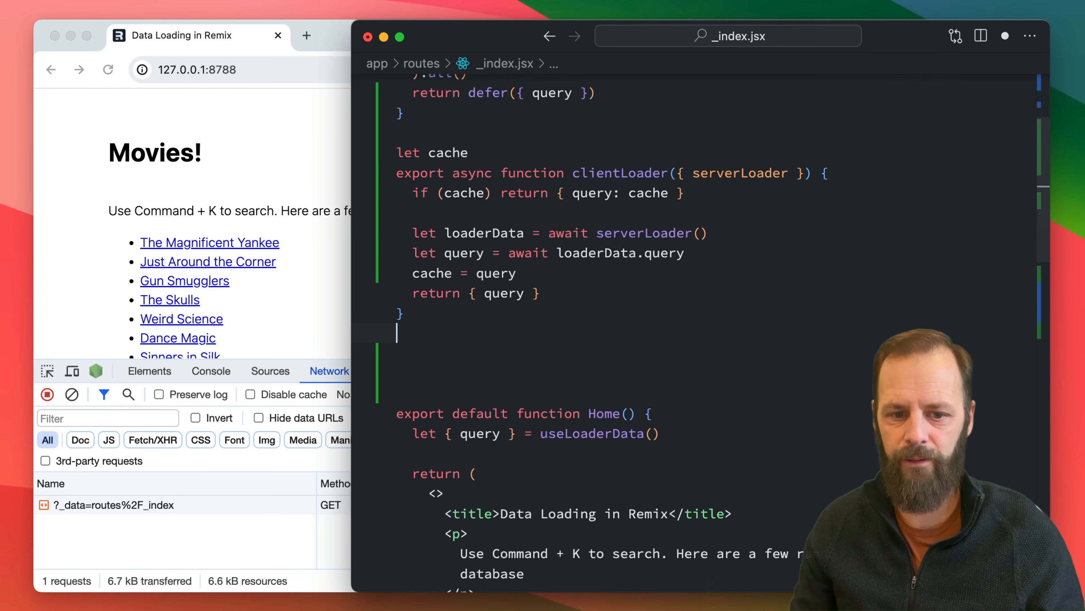
text(clientLoader.h)
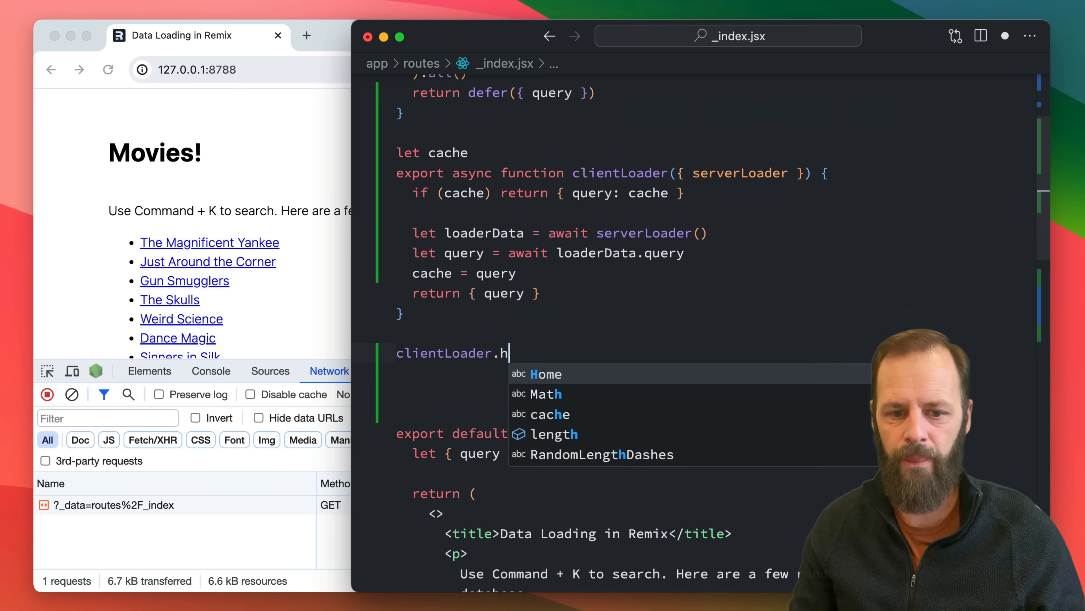
text(ydrate = true)
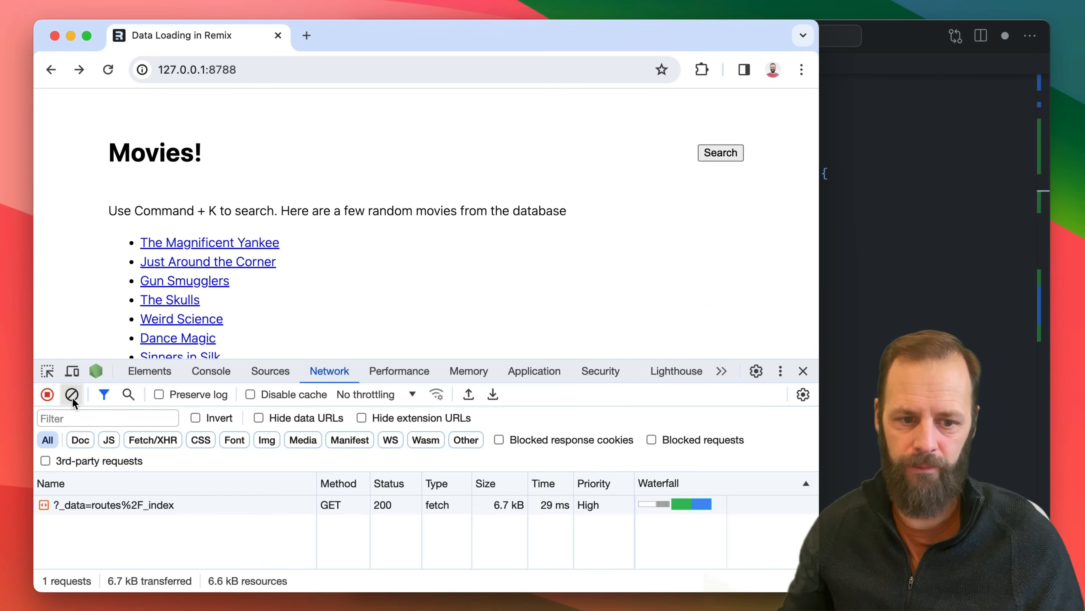
Reload the Movies page and inspect the document's window.__remixContext script showing an empty index query
click(107, 69)
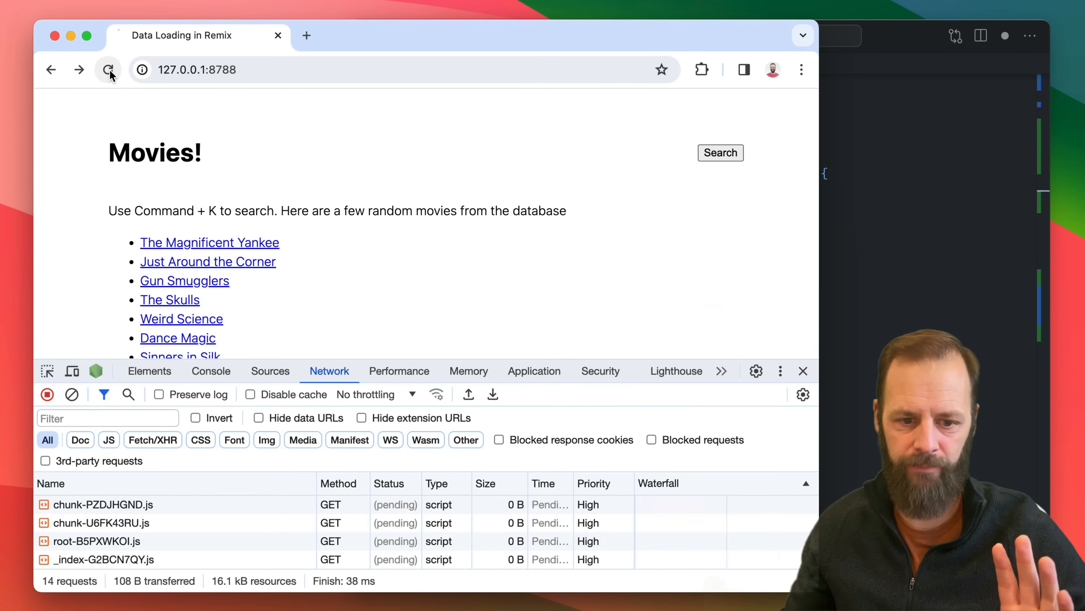
click(108, 70)
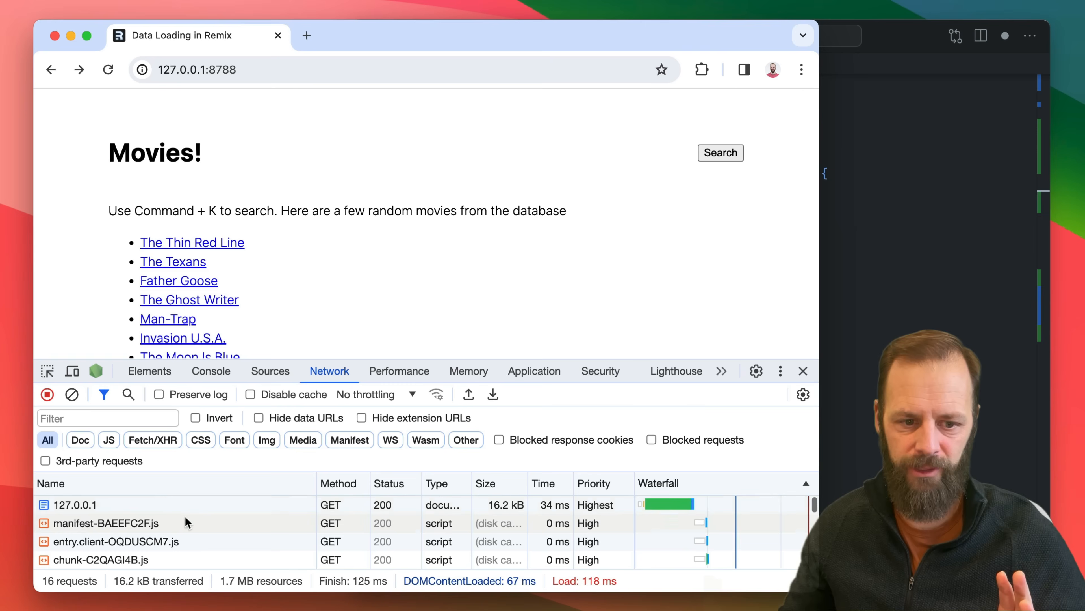
click(75, 505)
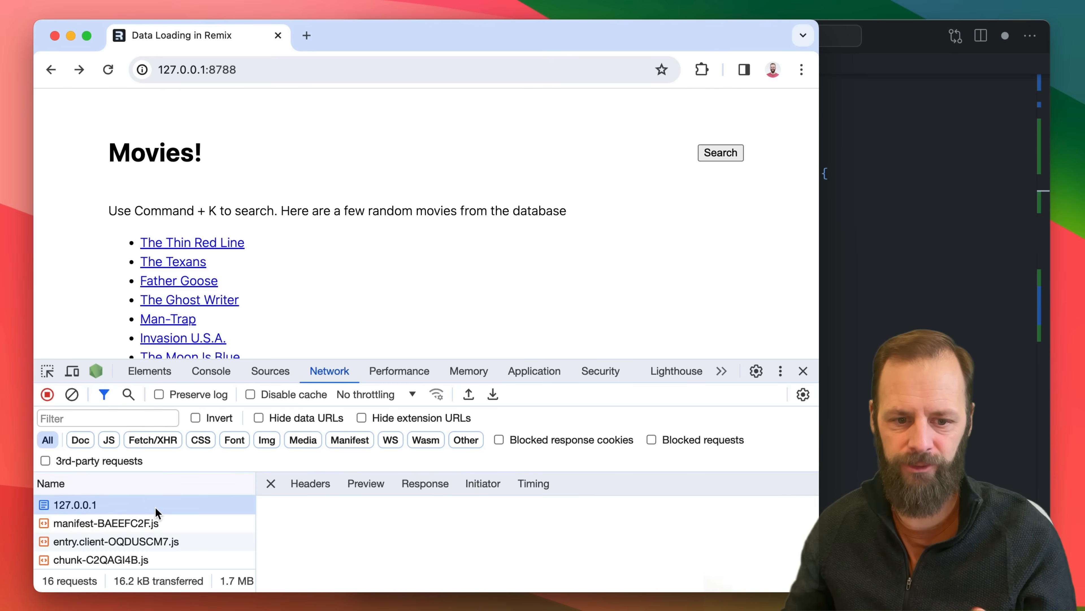
click(149, 371)
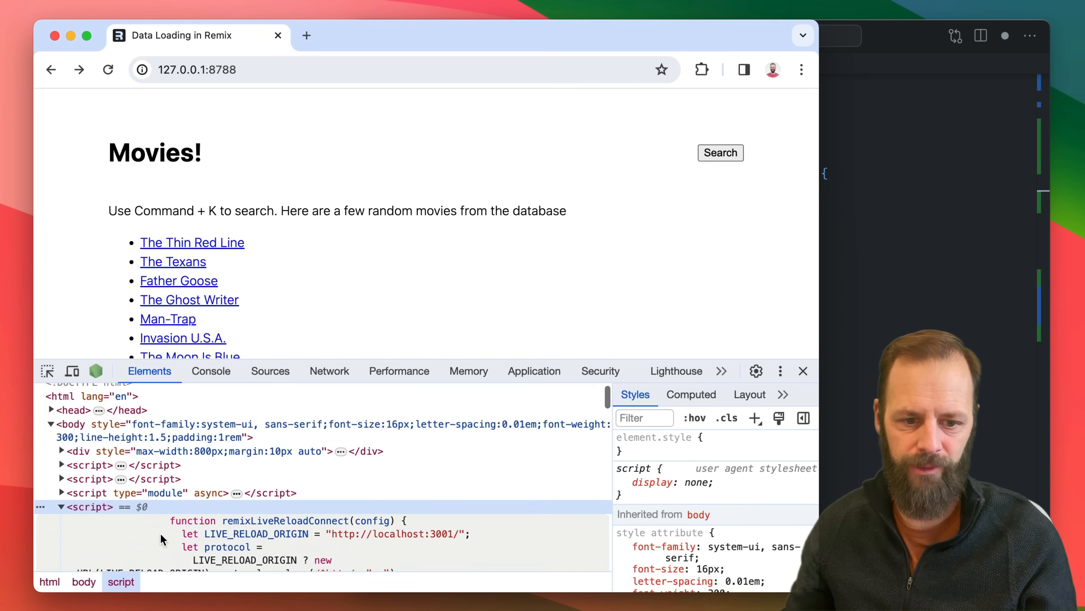
scroll(down, 3)
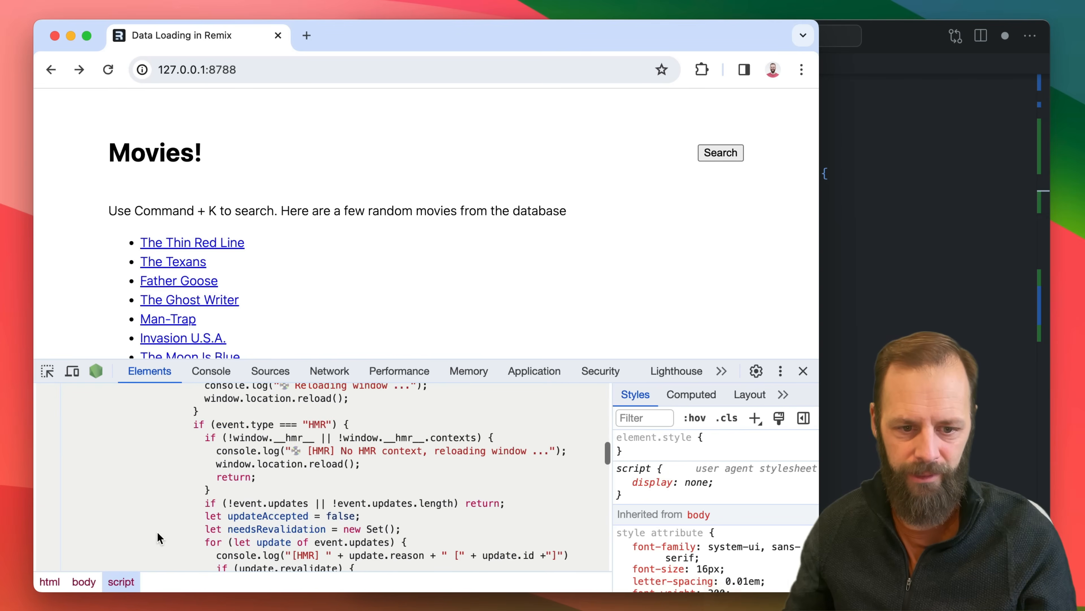
scroll(down, 3)
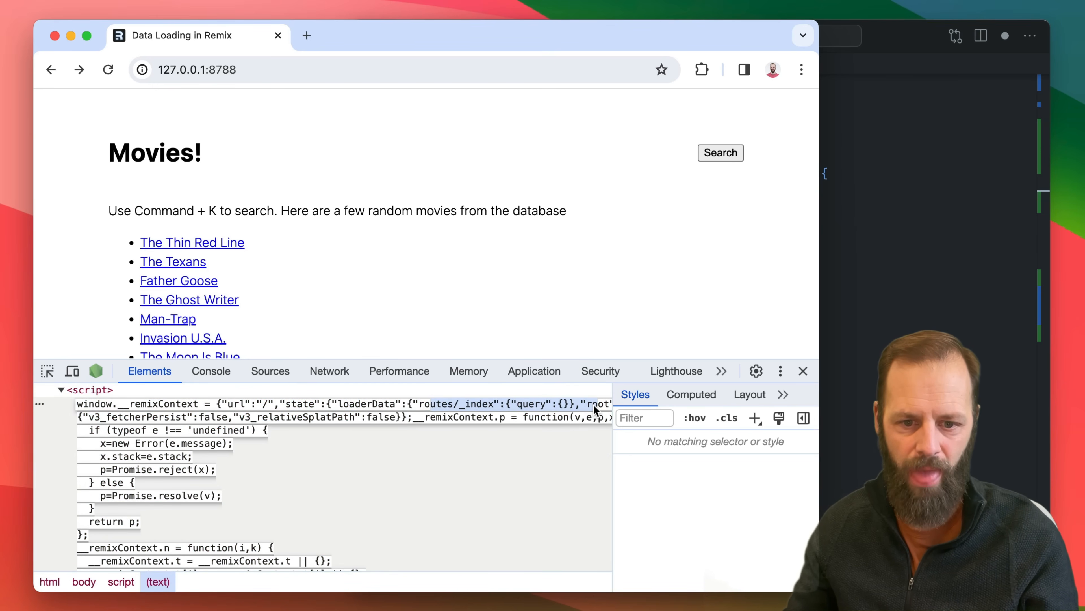
mouse_move(381, 400)
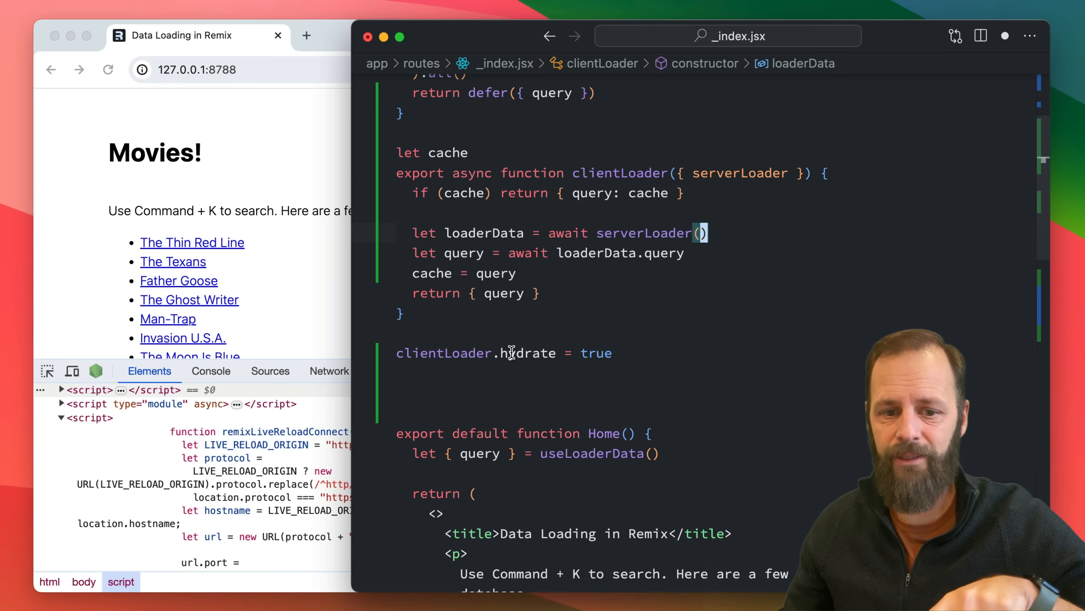
double_click(526, 353)
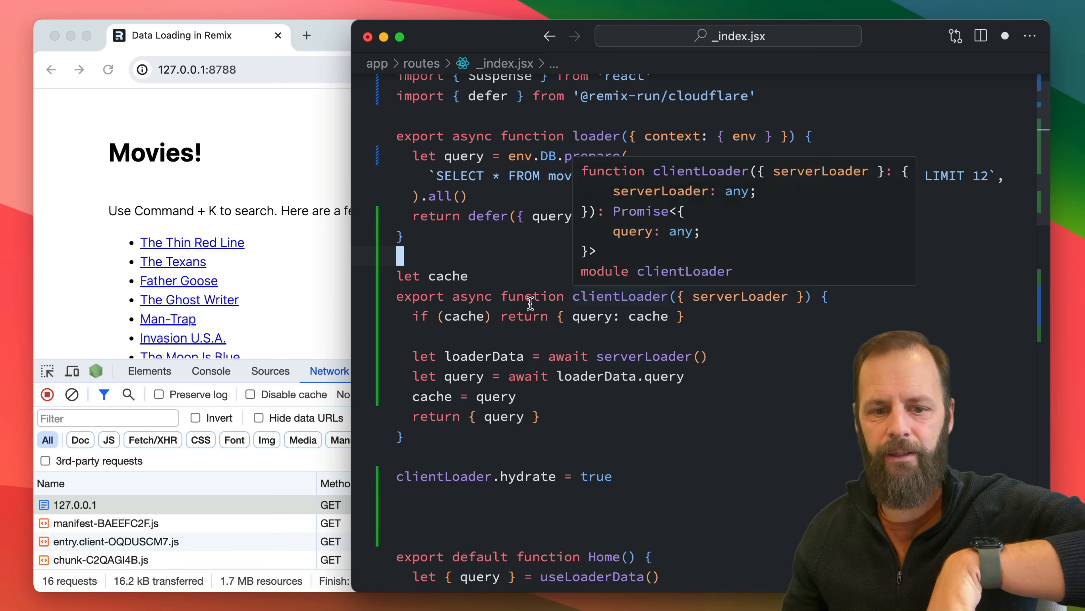
double_click(740, 296)
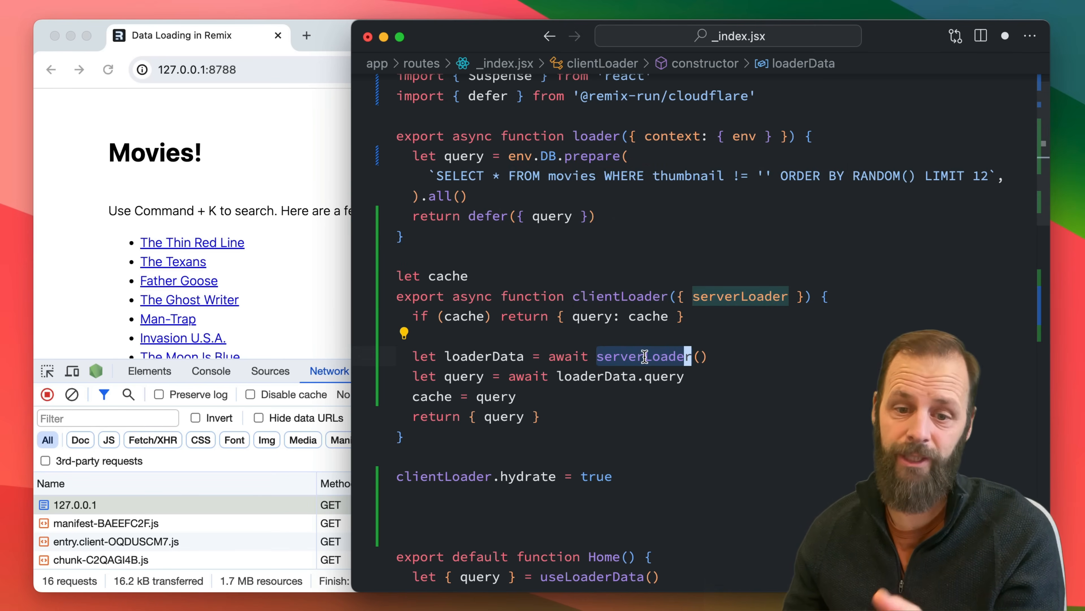
mouse_move(644, 356)
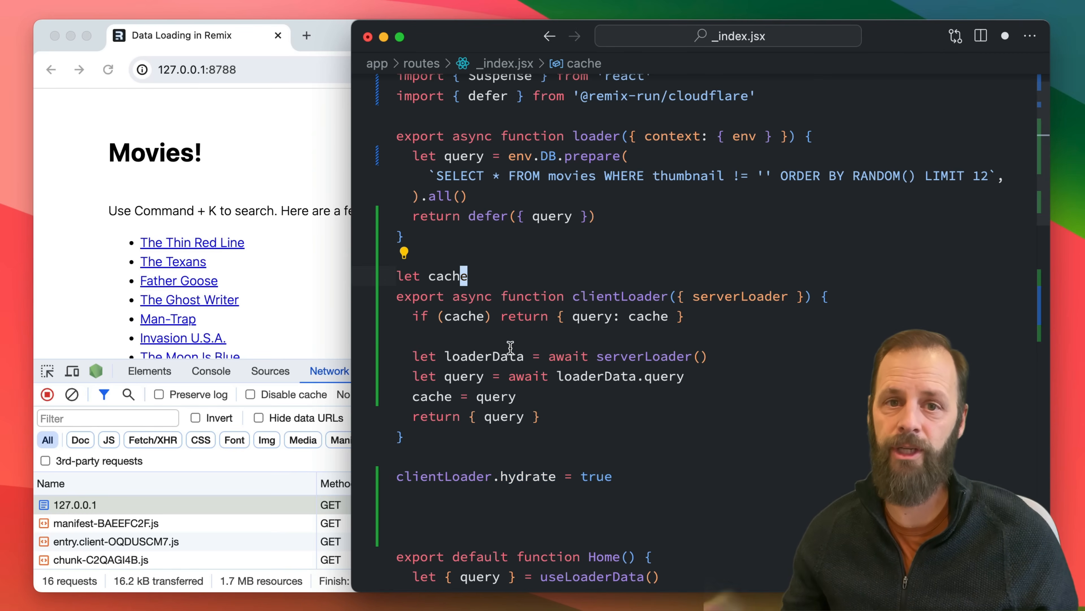
mouse_move(484, 356)
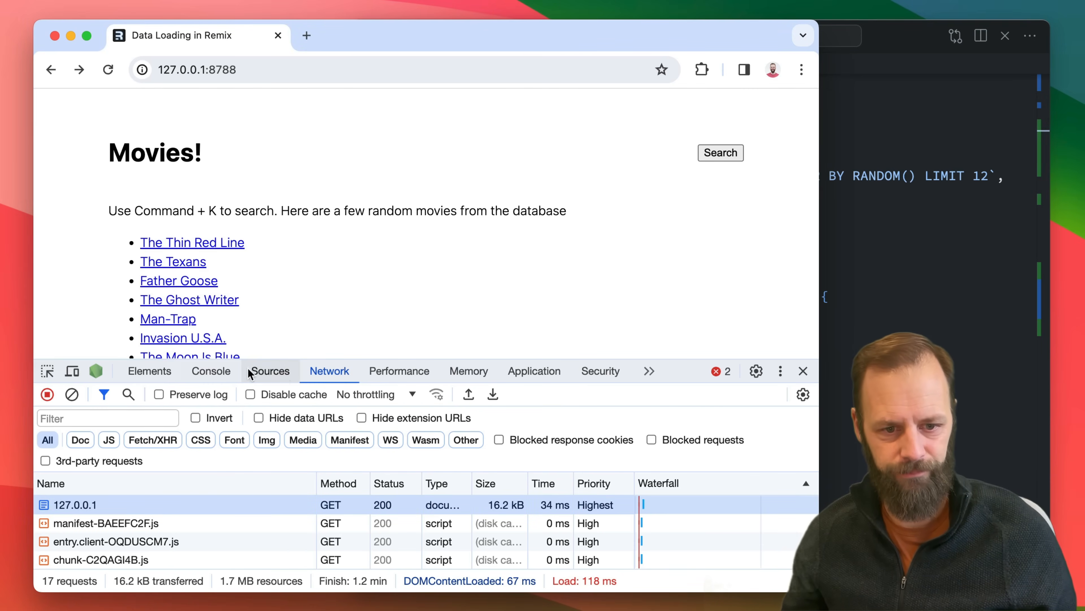
Reload the home page, clear the Network log and open the Spirit of '76 movie page
click(108, 69)
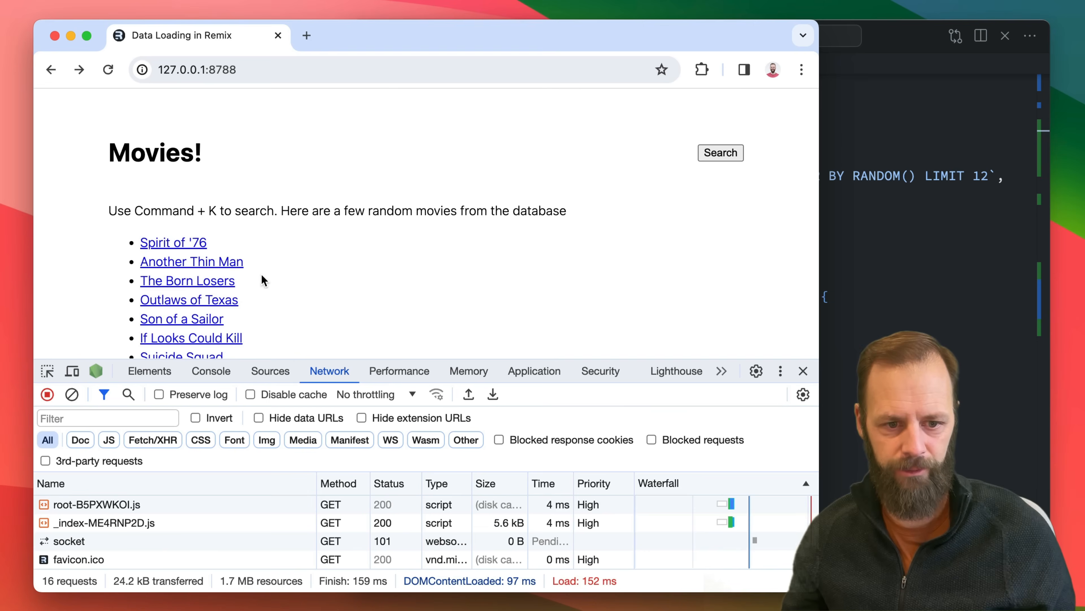
click(71, 394)
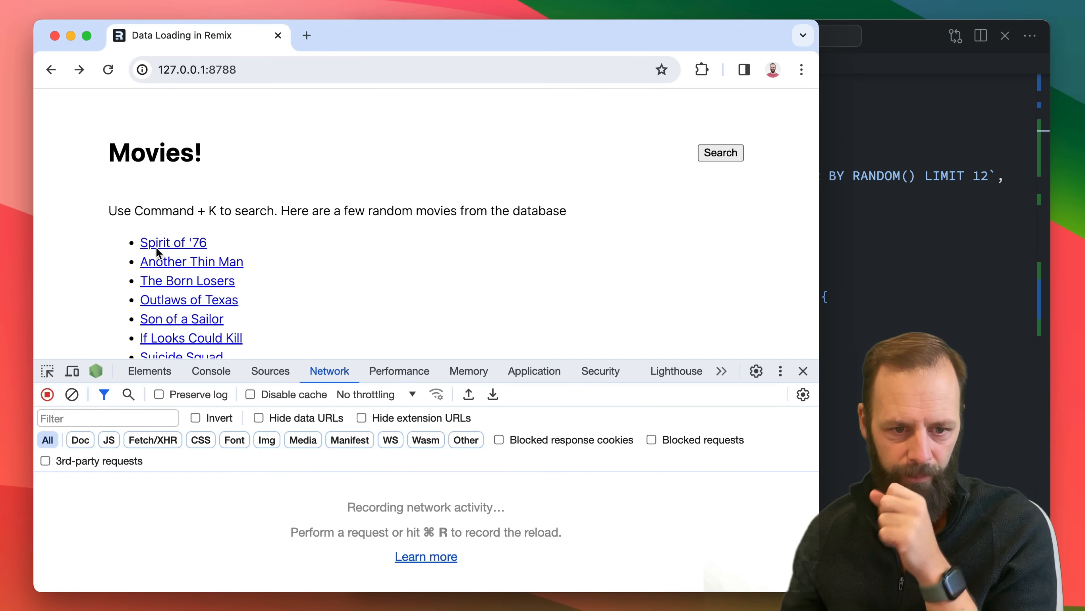
click(173, 243)
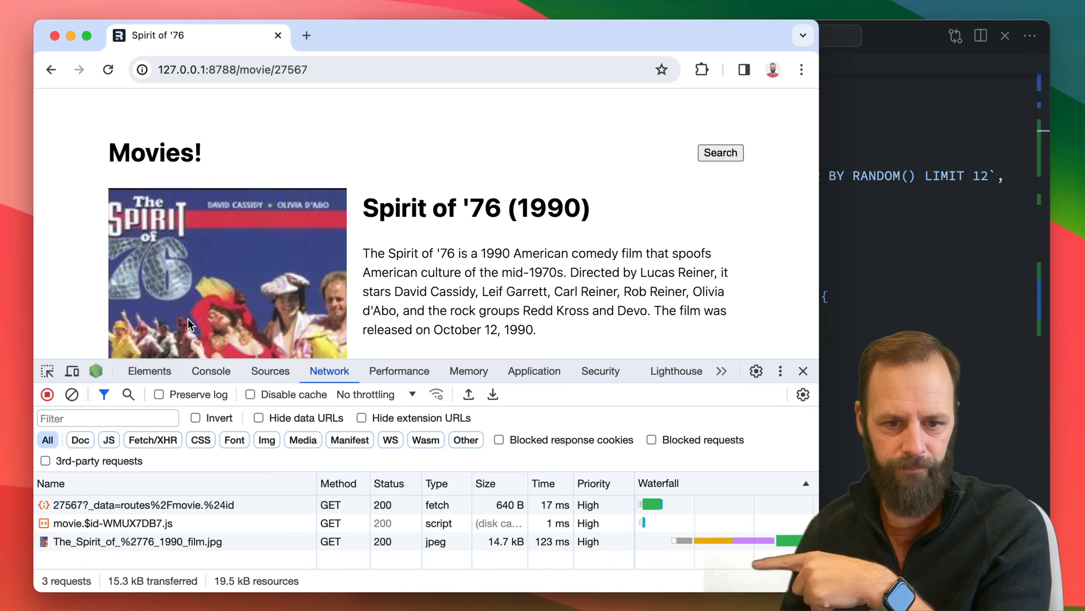
Scroll through the Spirit of '76 page, then go back to find the same movie list without a new fetch
scroll(down, 3)
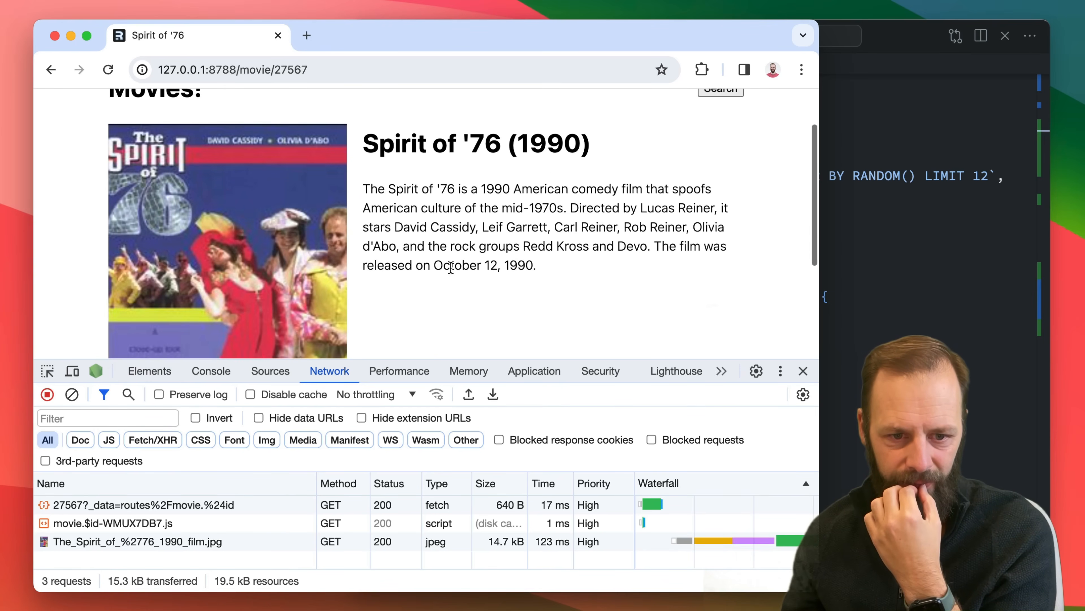
scroll(down, 3)
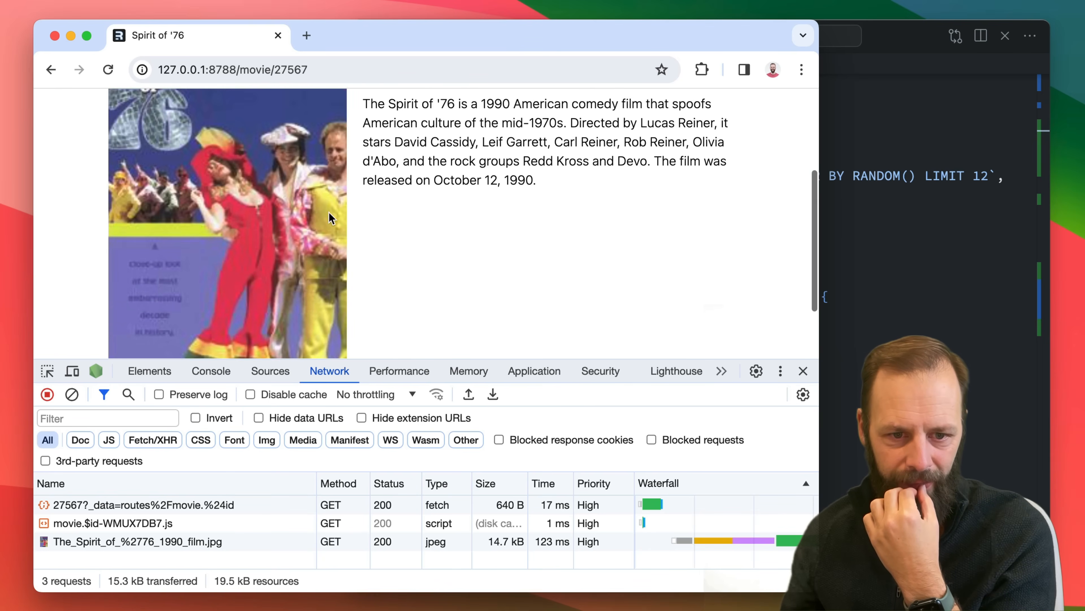
scroll(down, 3)
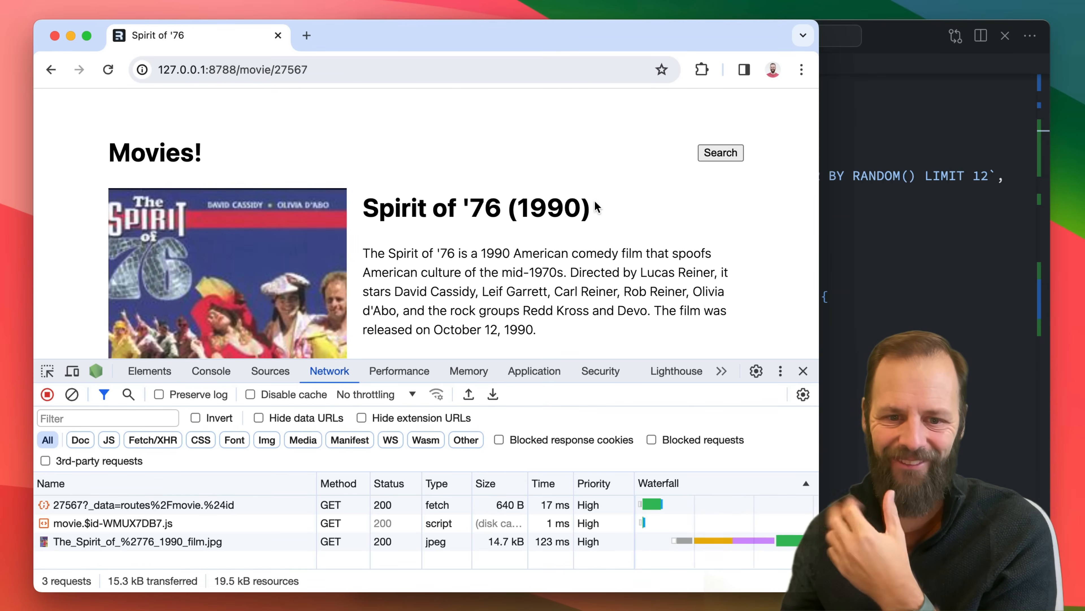
double_click(548, 208)
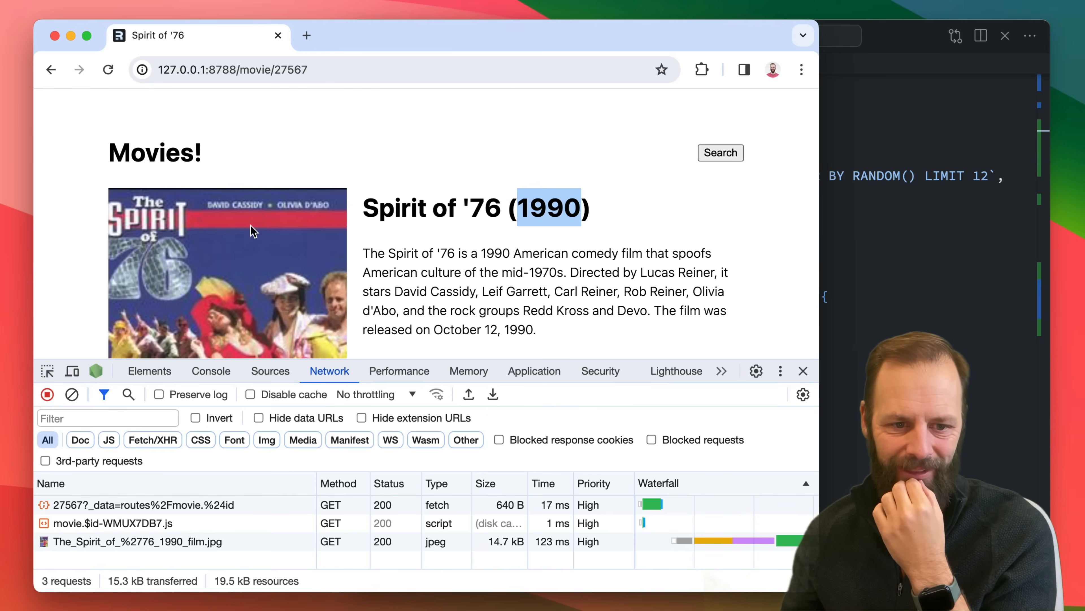
scroll(down, 3)
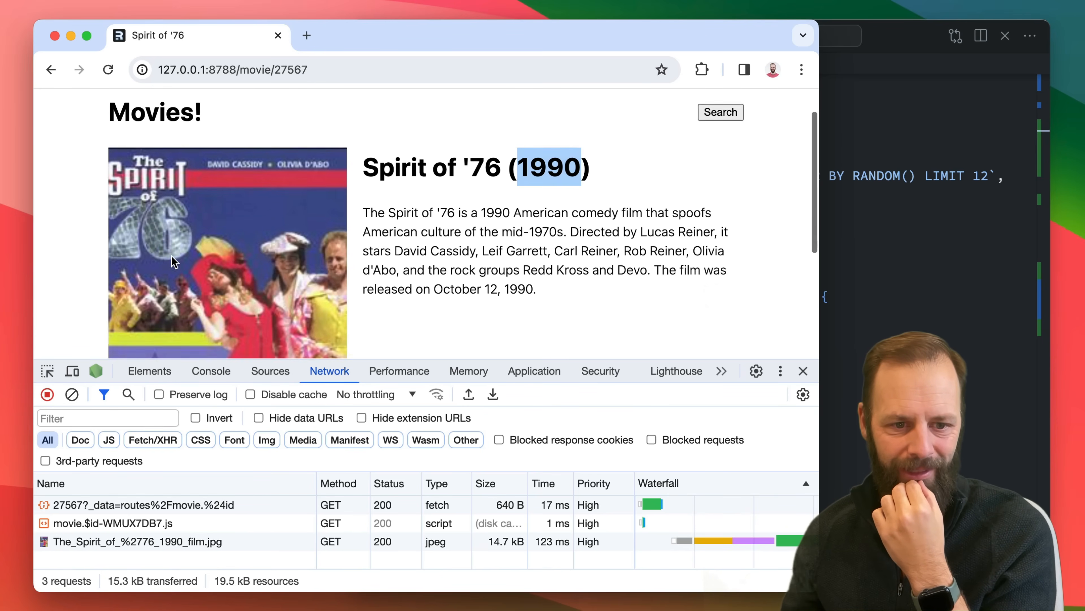
scroll(down, 3)
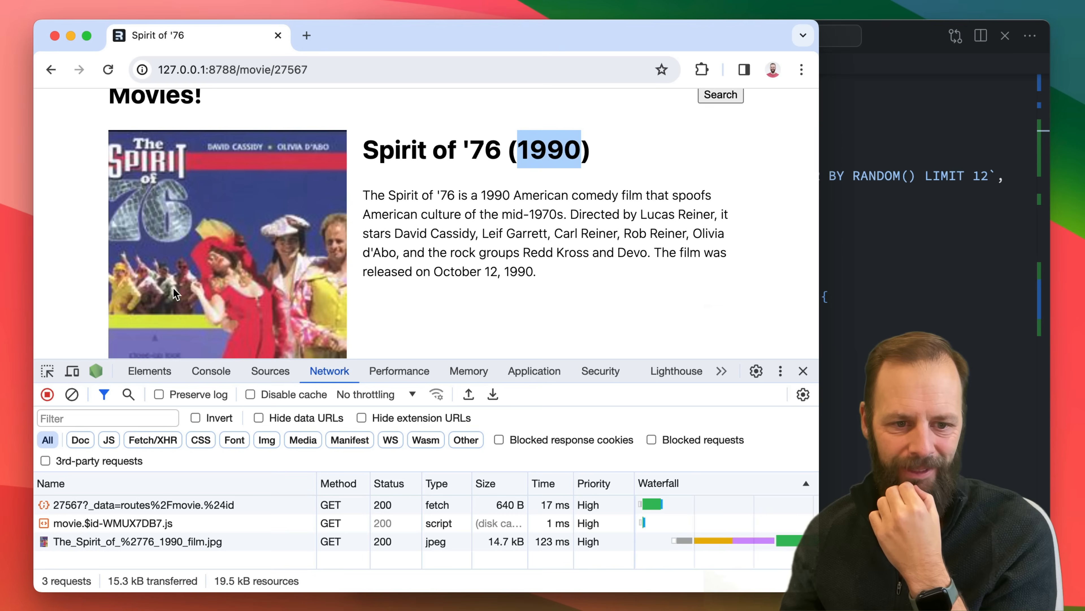
scroll(down, 3)
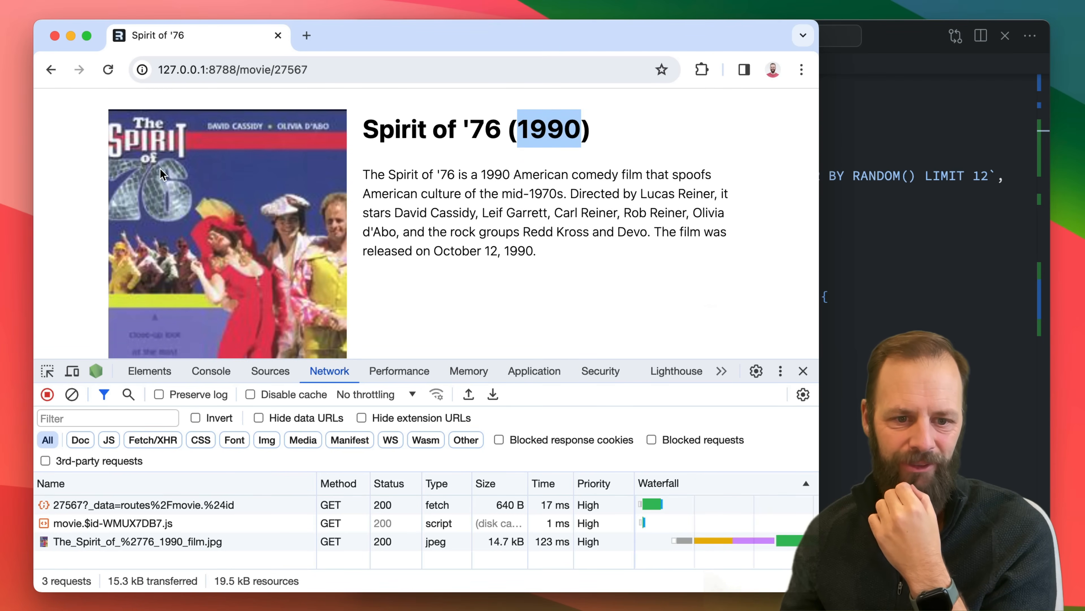
mouse_move(321, 195)
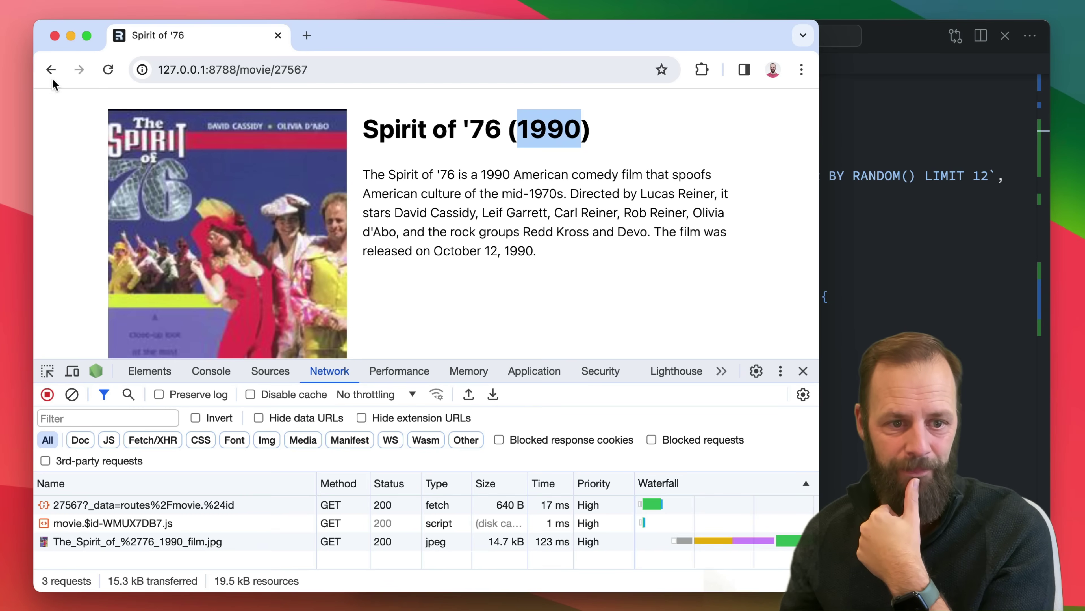
mouse_move(52, 70)
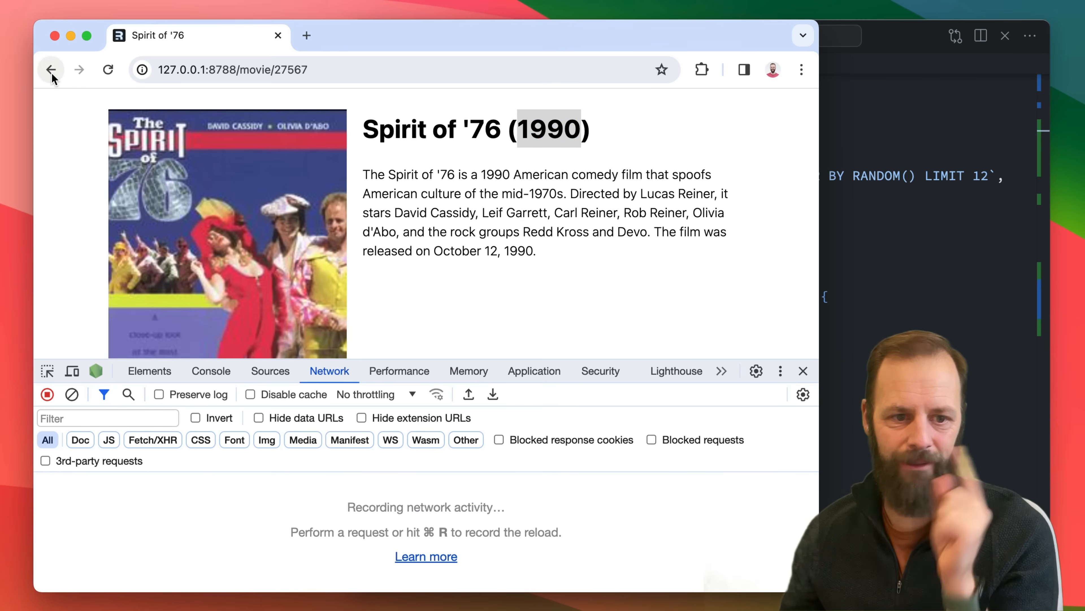
mouse_move(52, 70)
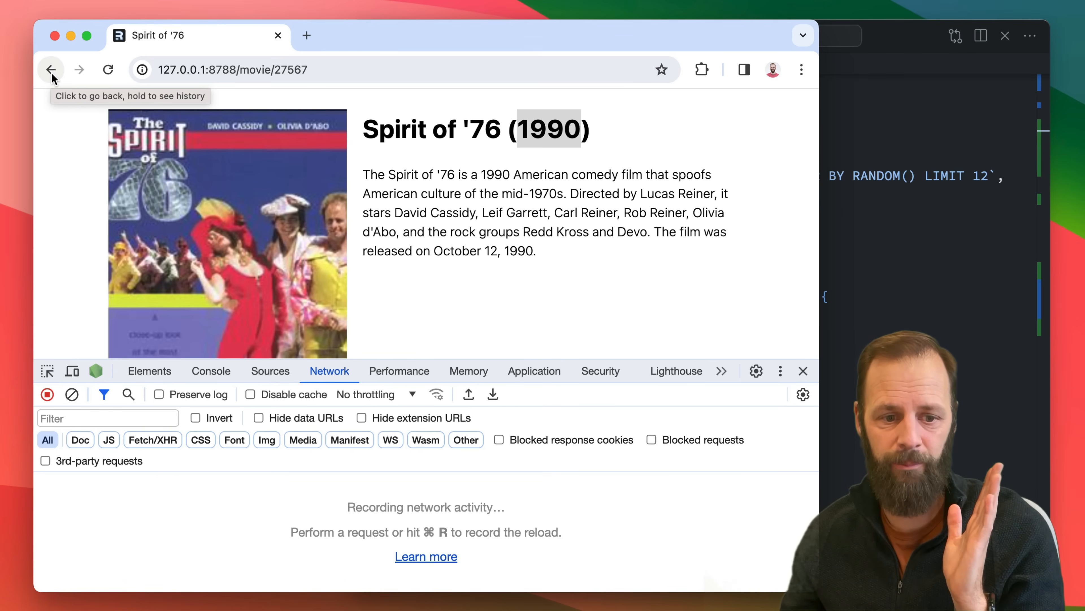
click(52, 69)
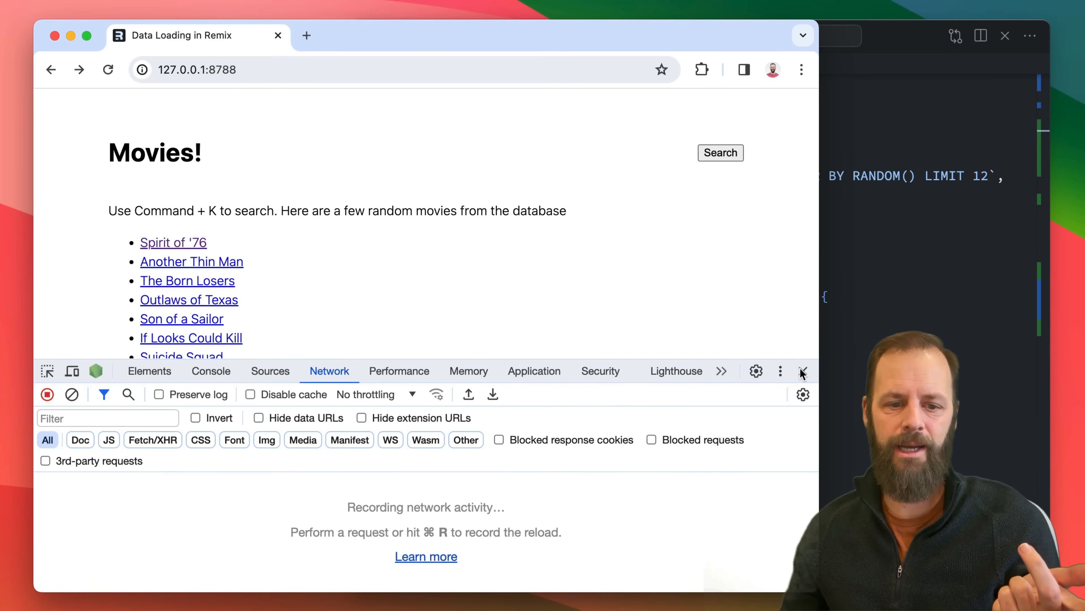
Visit Another Thin Man and The Born Losers, go back to the unchanged list, then select clientLoader's cache check in _index.jsx
click(191, 261)
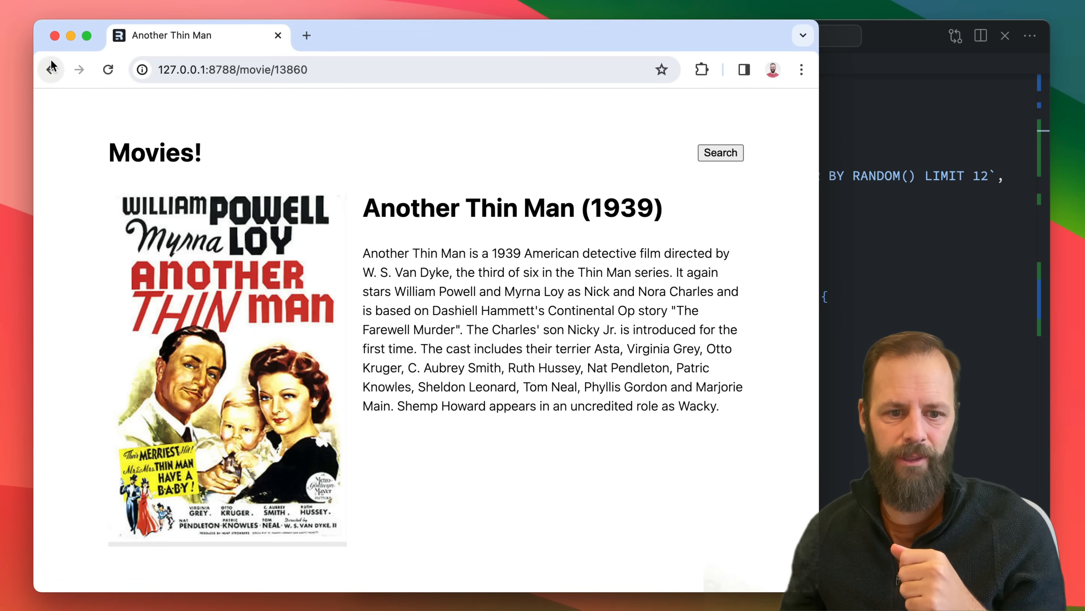
click(50, 69)
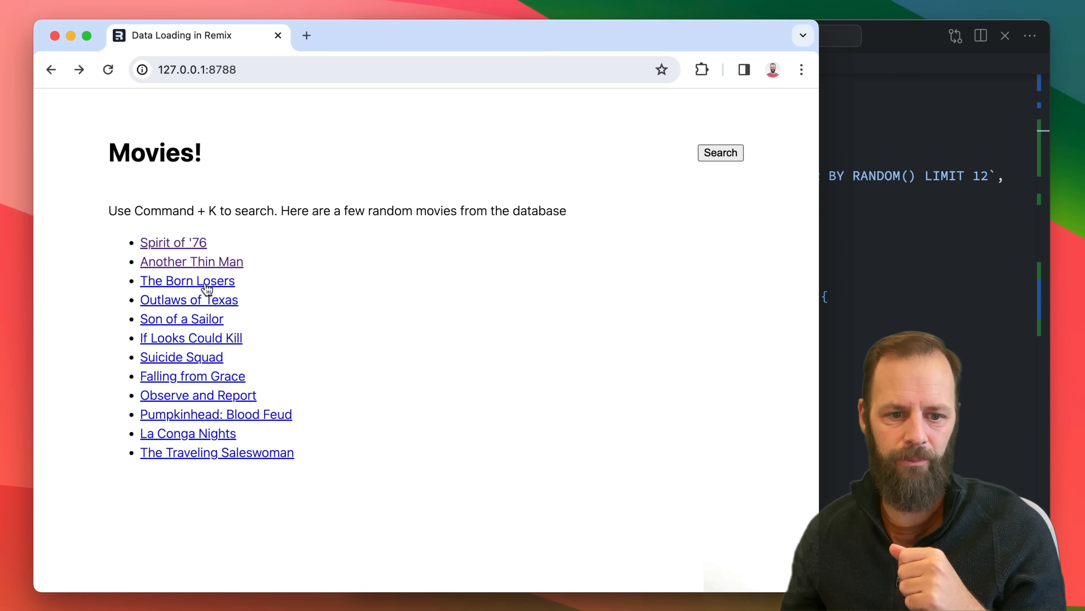
click(188, 281)
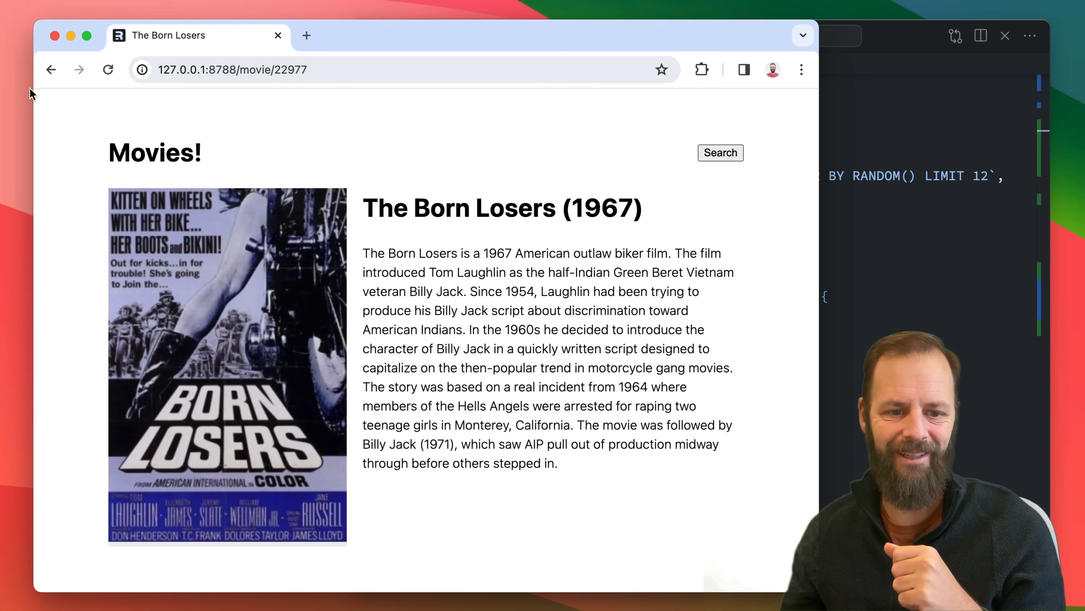
click(51, 70)
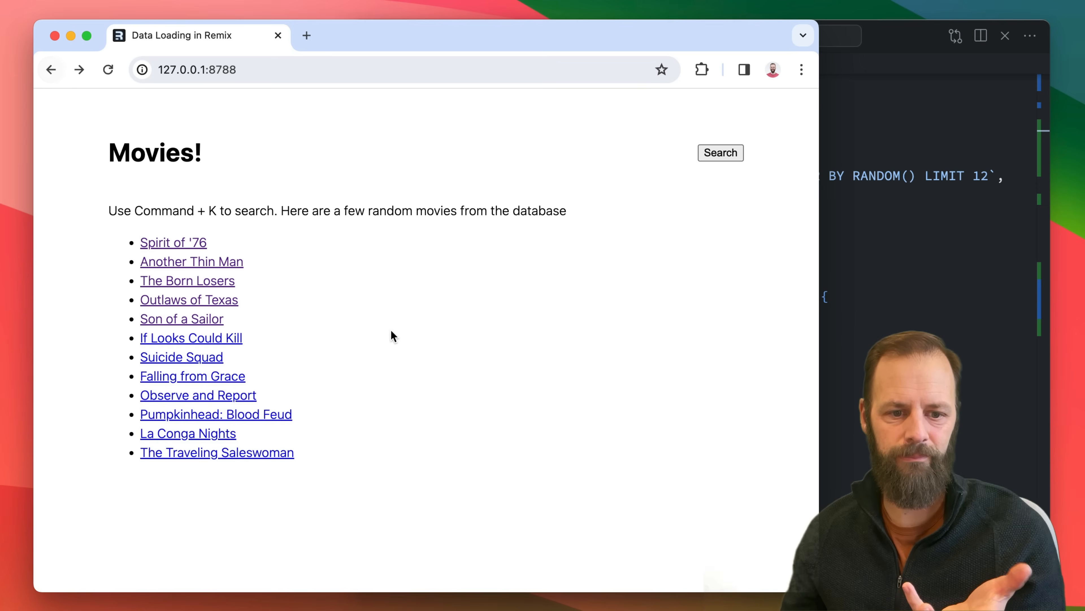
mouse_move(403, 332)
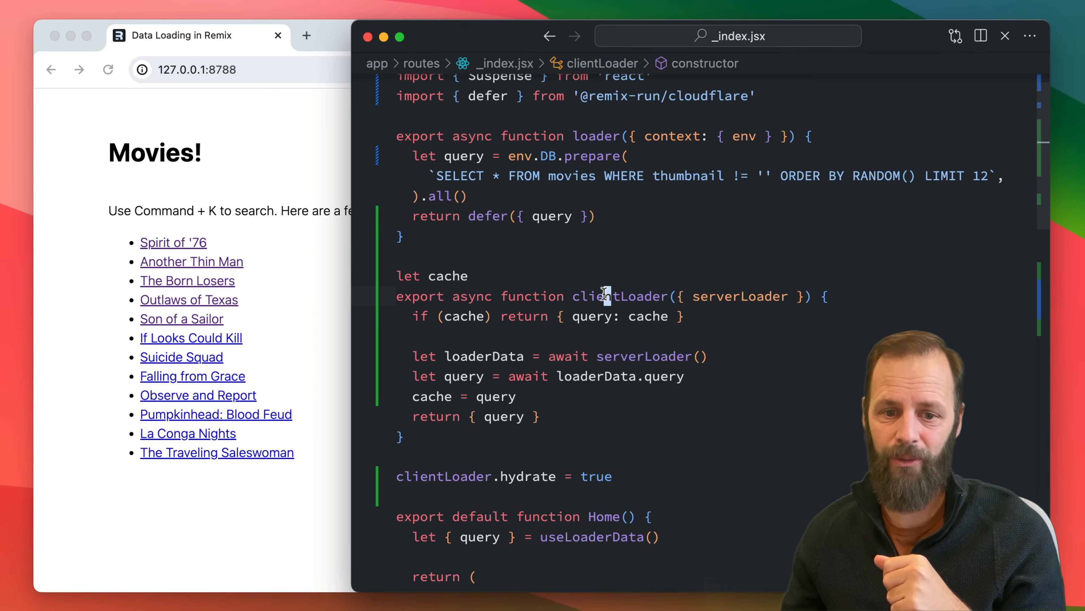
drag(397, 296, 685, 317)
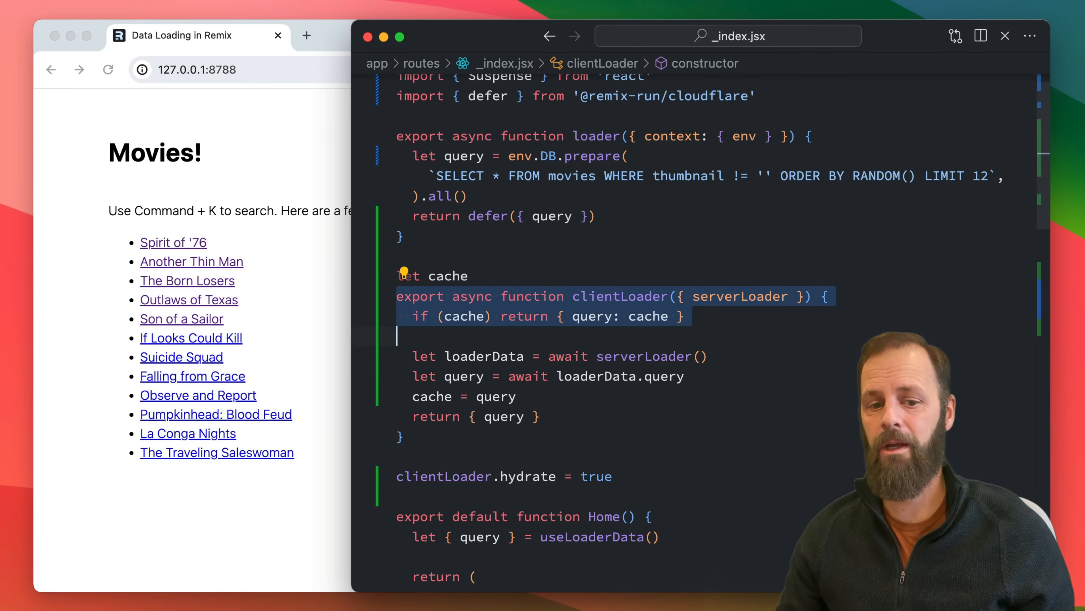